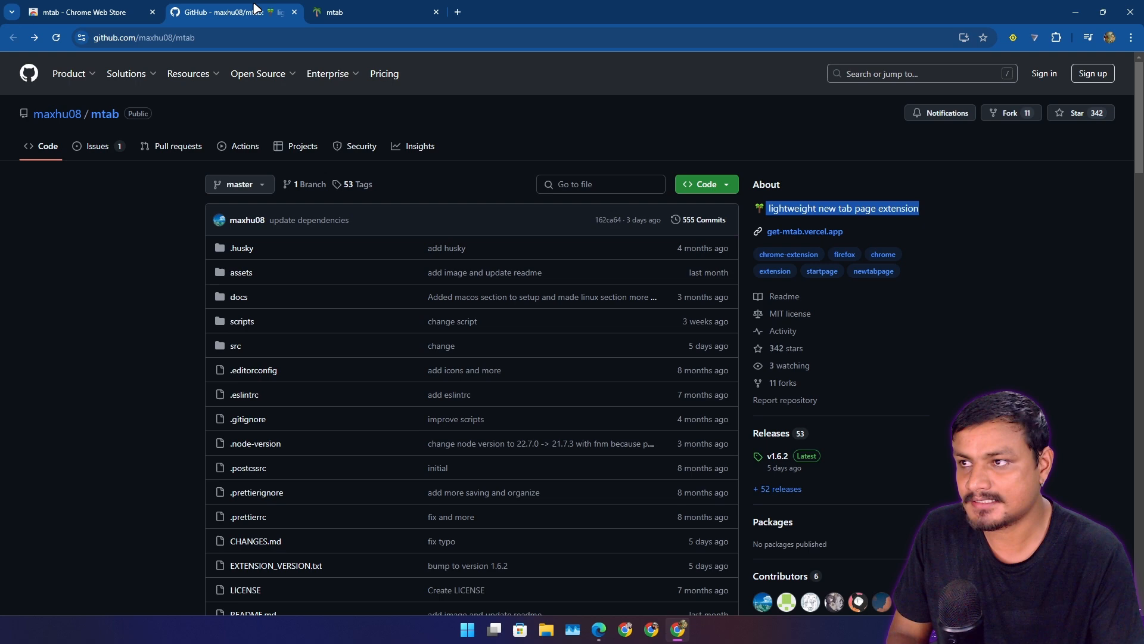
Open the Momentum Chrome Web Store listing from the Google search results
{"action": "scroll", "scroll_direction": "down", "scroll_amount": 3}
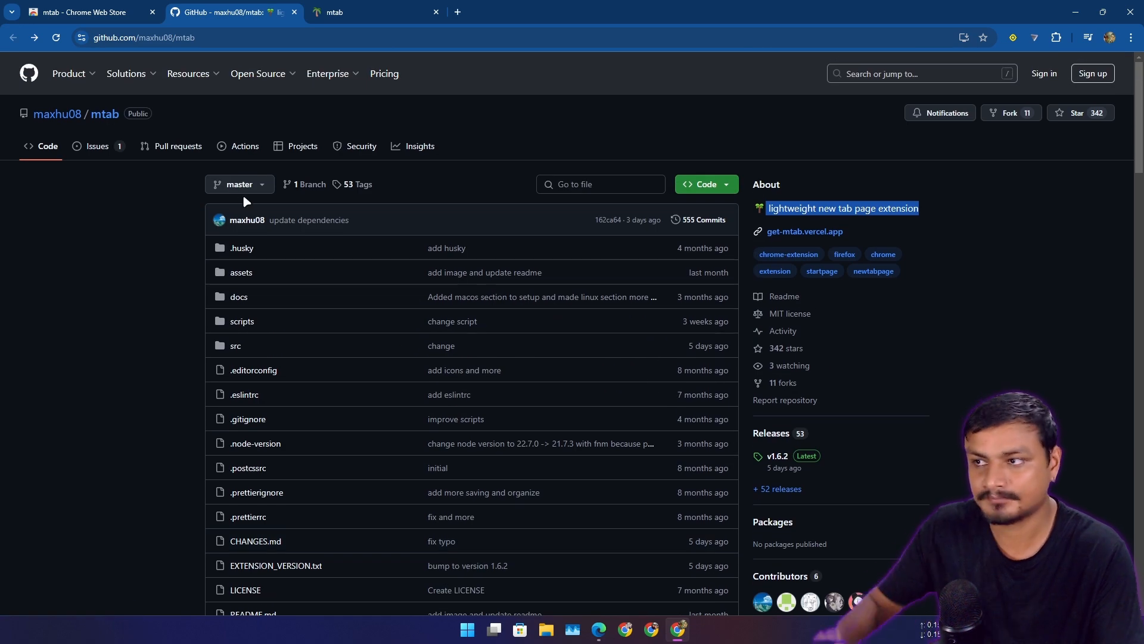
{"action": "scroll", "scroll_direction": "down", "scroll_amount": 3}
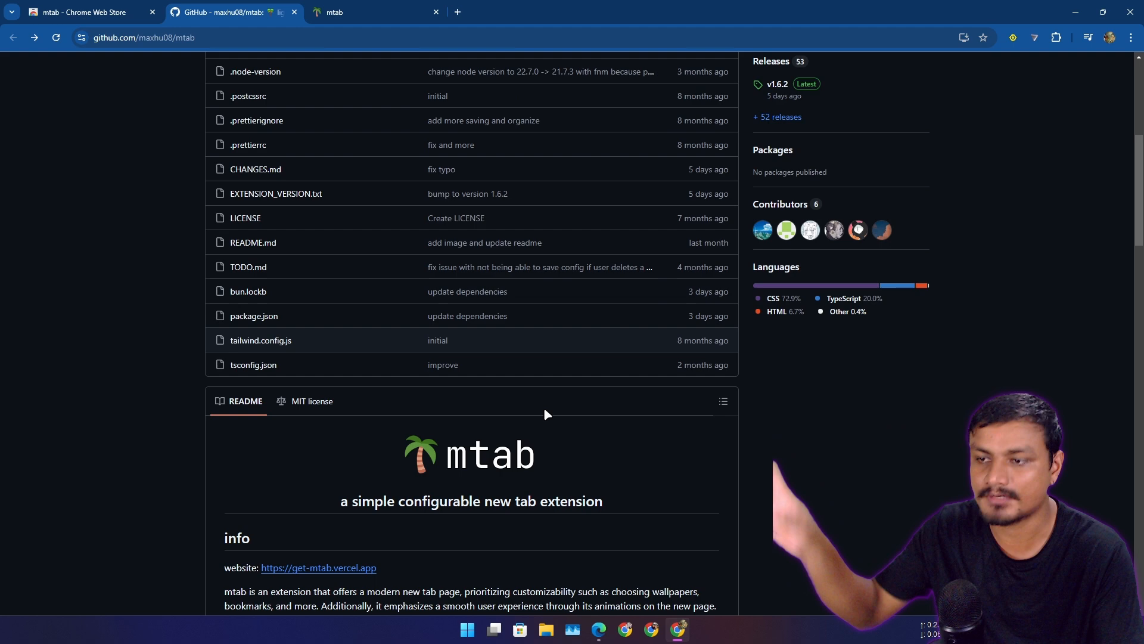
{"action": "scroll", "scroll_direction": "down", "scroll_amount": 3}
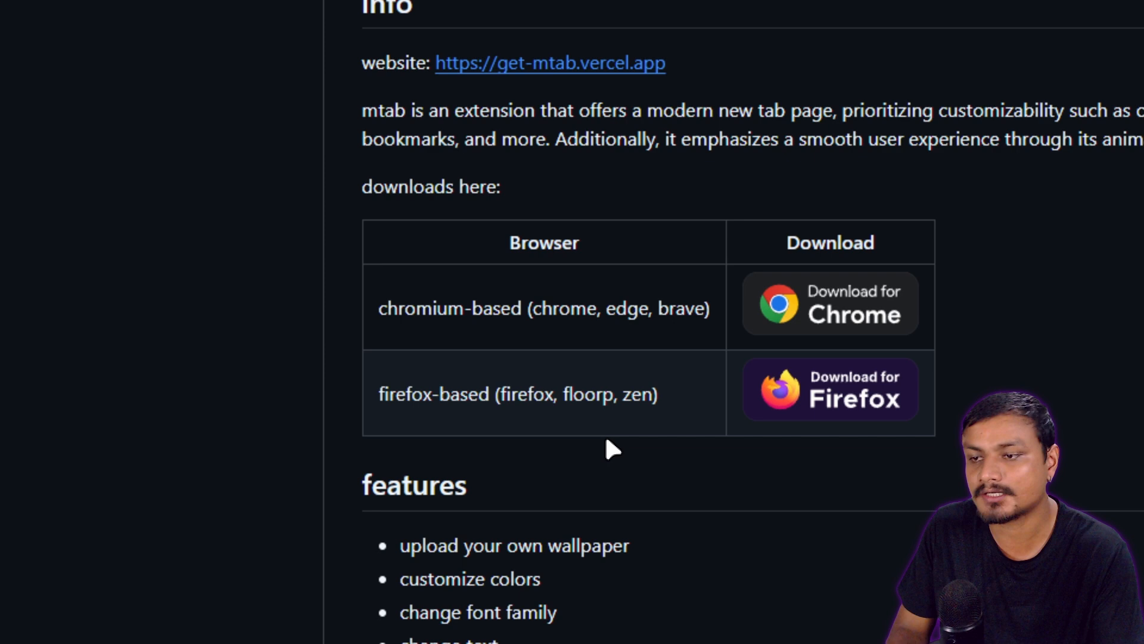
{"action": "mouse_move", "coordinate": [650, 442]}
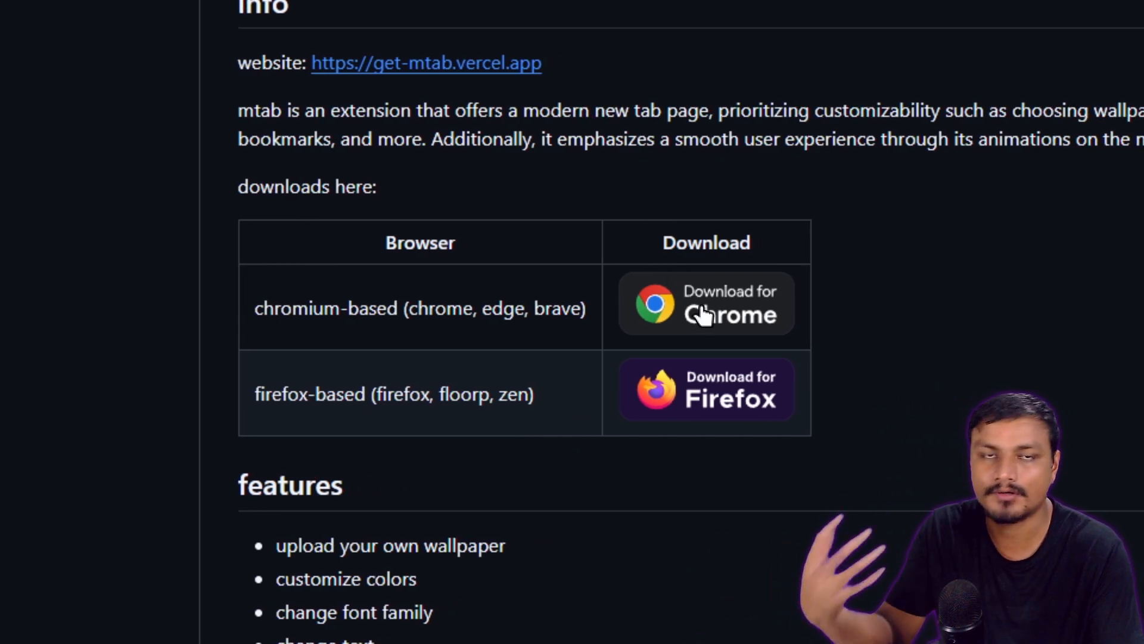
{"action": "mouse_move", "coordinate": [551, 420]}
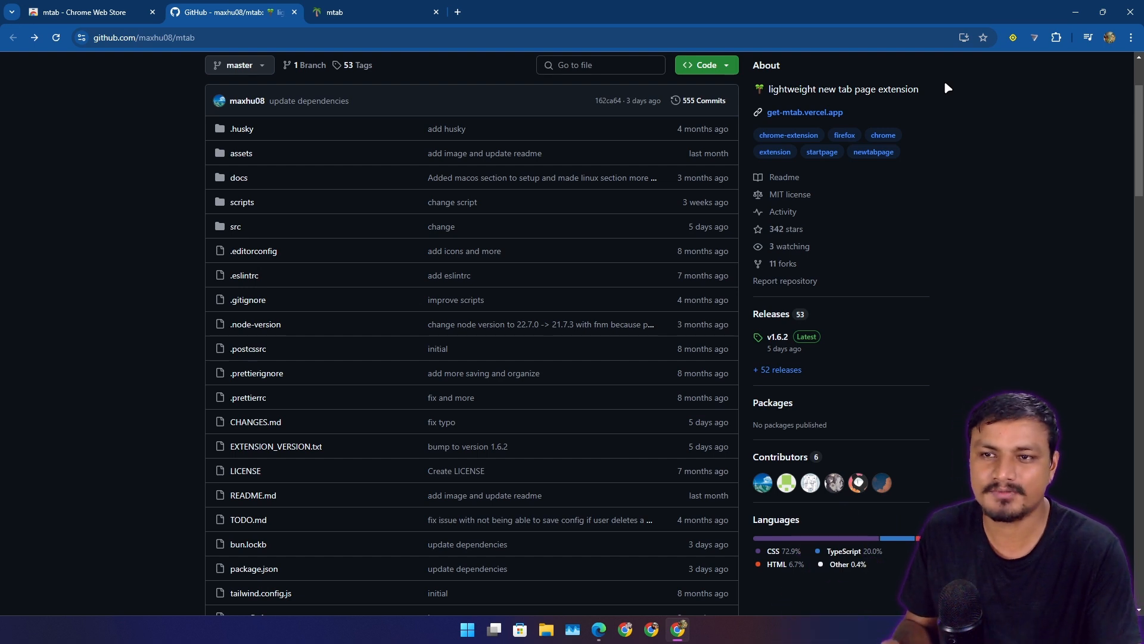
{"action": "scroll", "scroll_direction": "down", "scroll_amount": 3}
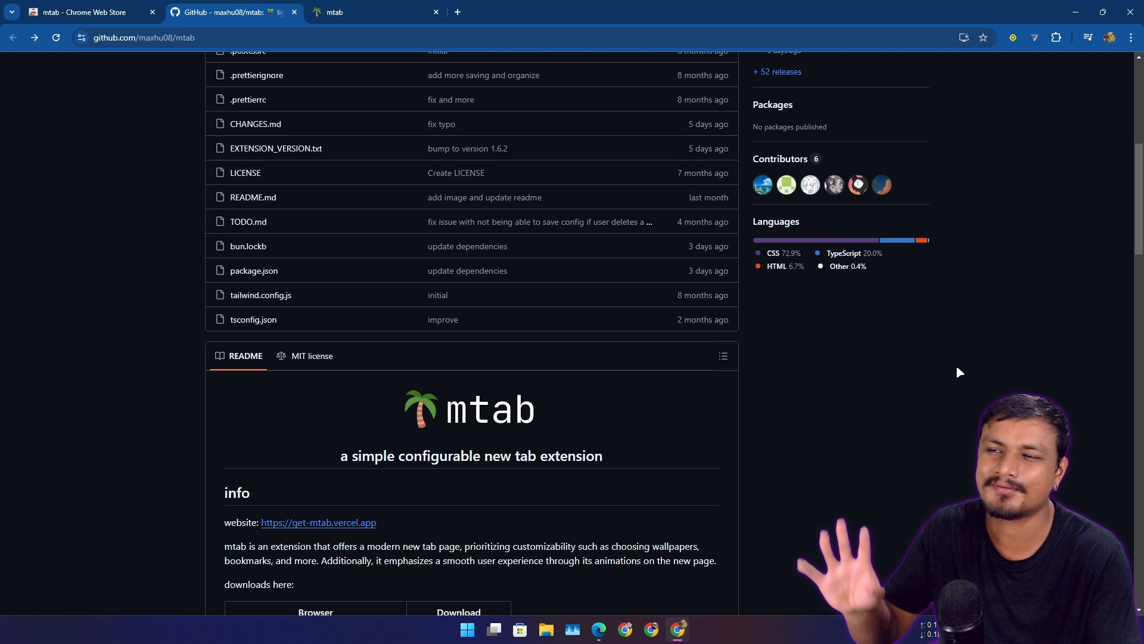
{"action": "left_click", "coordinate": [598, 11]}
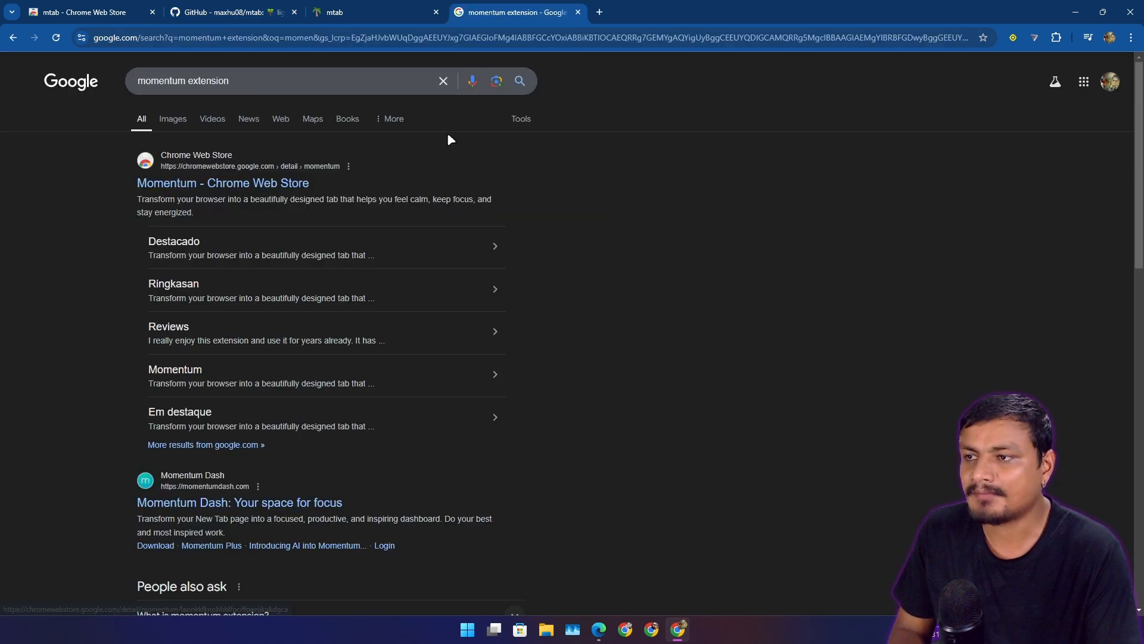
{"action": "left_click", "coordinate": [222, 183]}
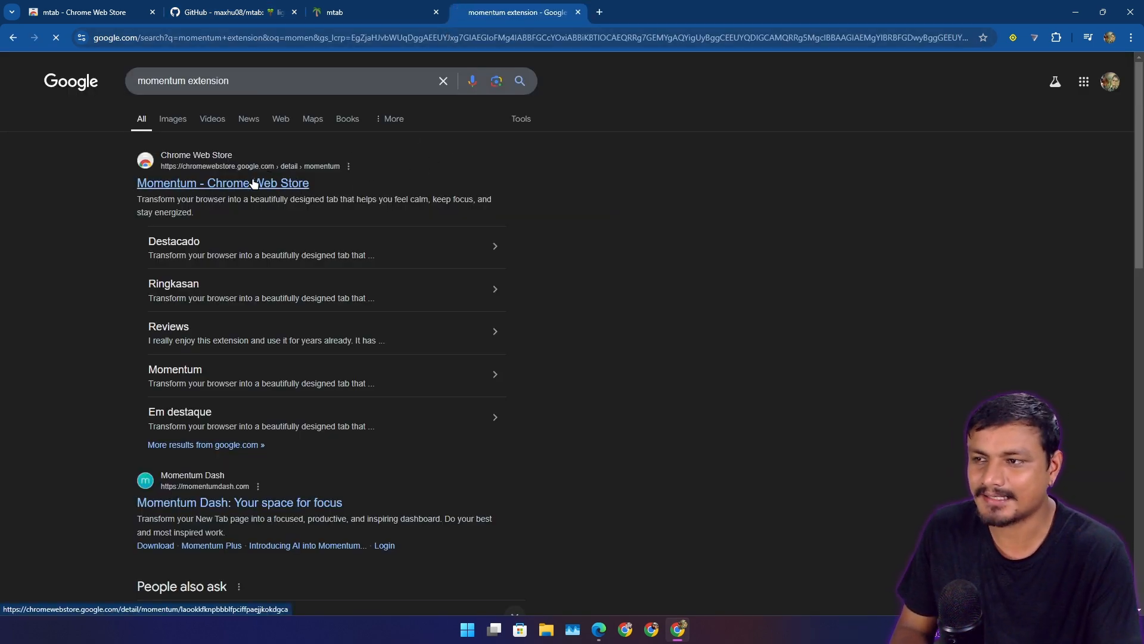
{"action": "left_click", "coordinate": [223, 182]}
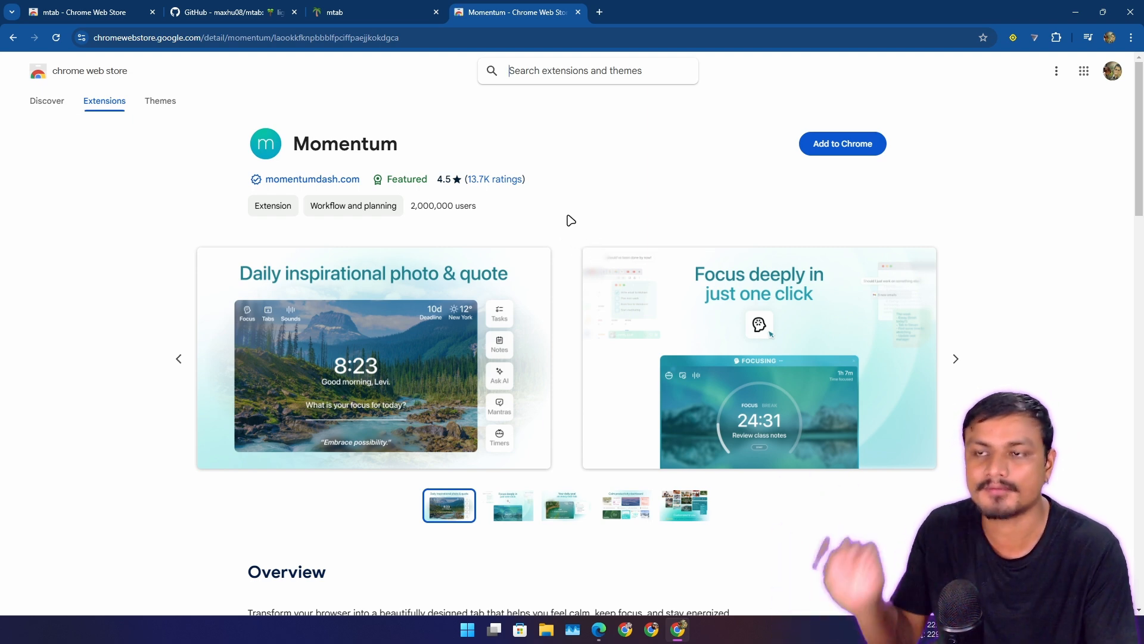
{"action": "mouse_move", "coordinate": [585, 228]}
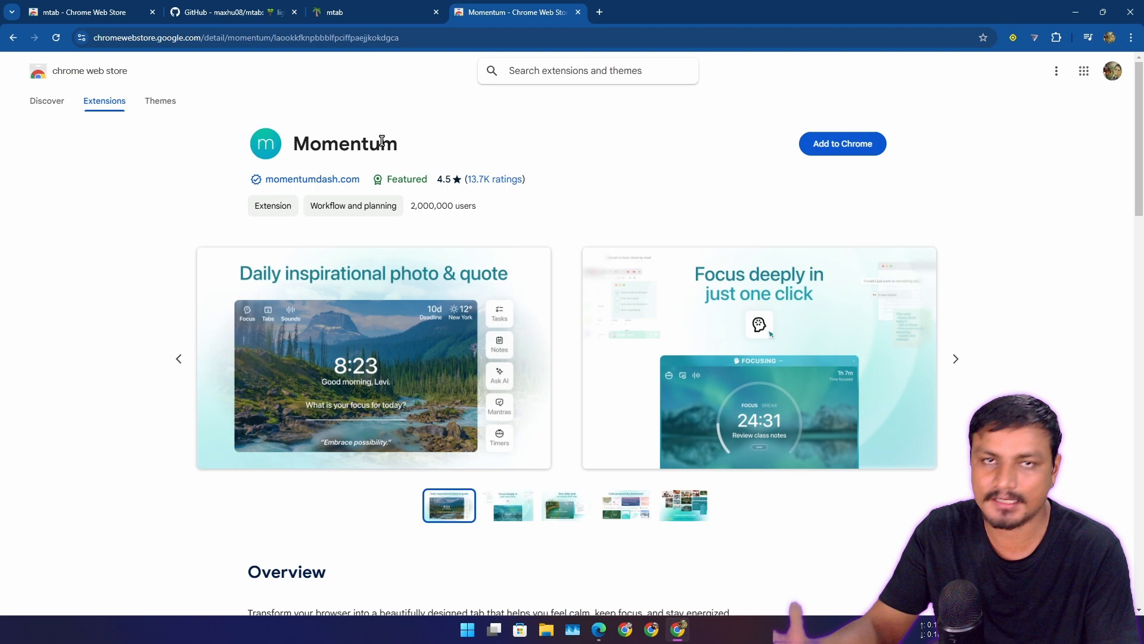
Expand Momentum's full description, highlight the Ask AI feature, and page through the screenshots
{"action": "scroll", "scroll_direction": "down", "scroll_amount": 3}
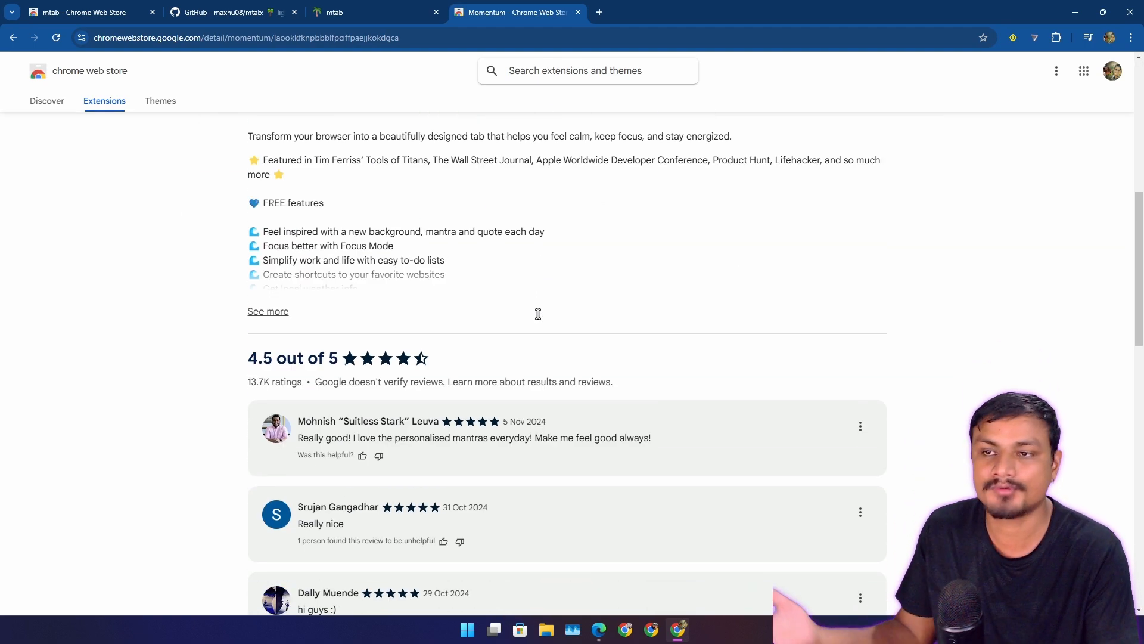
{"action": "left_click", "coordinate": [268, 311]}
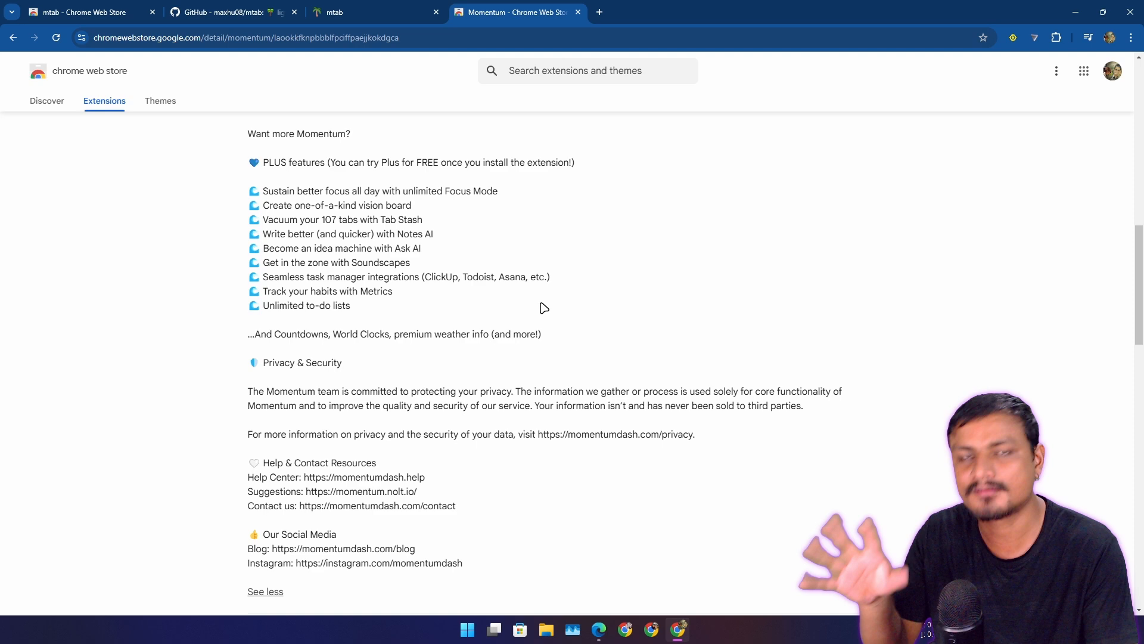
{"action": "mouse_move", "coordinate": [433, 403]}
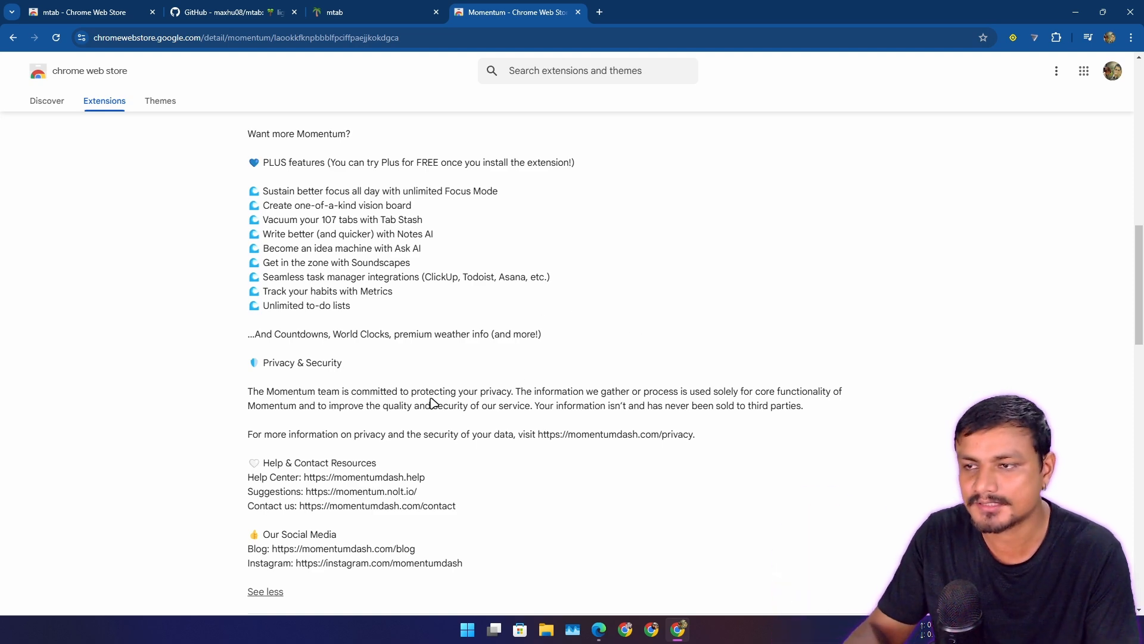
{"action": "left_click_drag", "start_coordinate": [371, 248], "coordinate": [421, 248]}
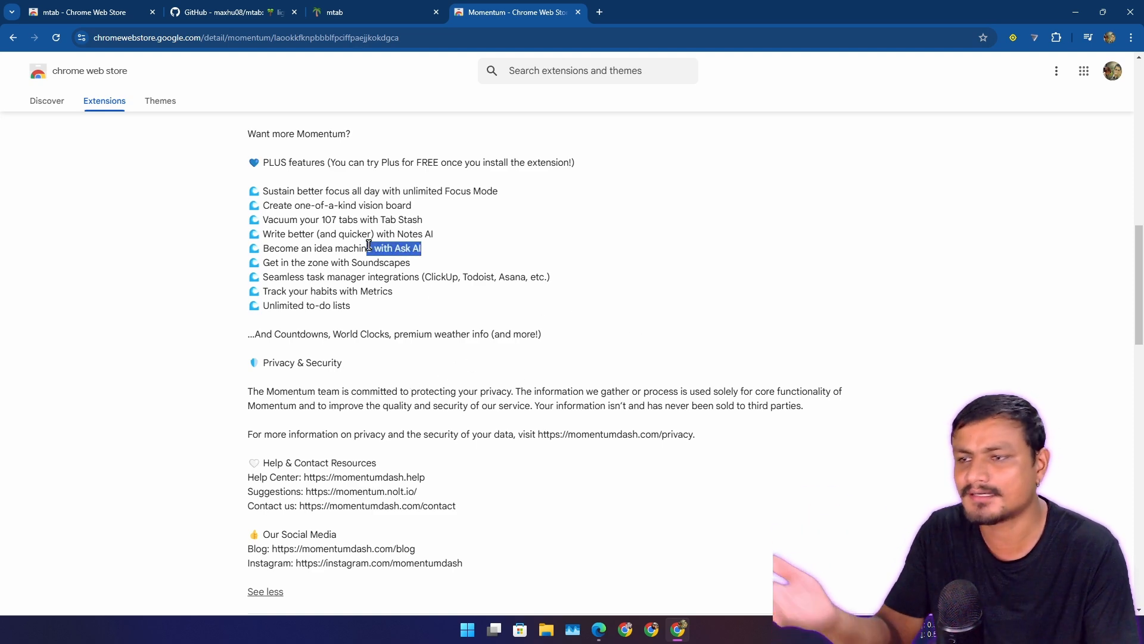
{"action": "scroll", "scroll_direction": "down", "scroll_amount": 3}
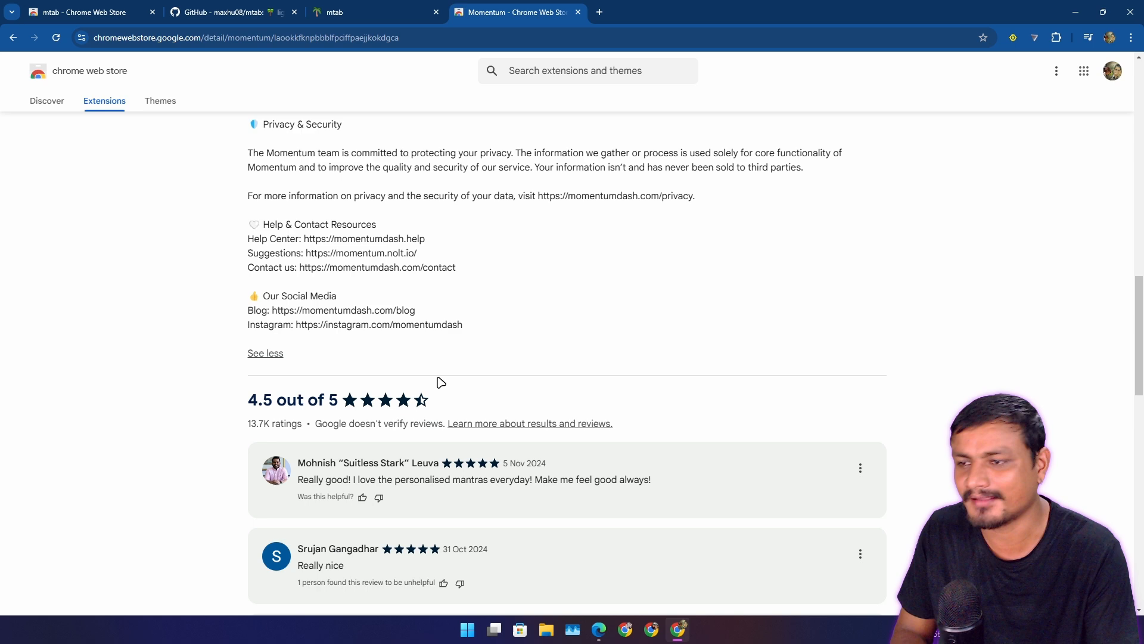
{"action": "scroll", "scroll_direction": "up", "scroll_amount": 3}
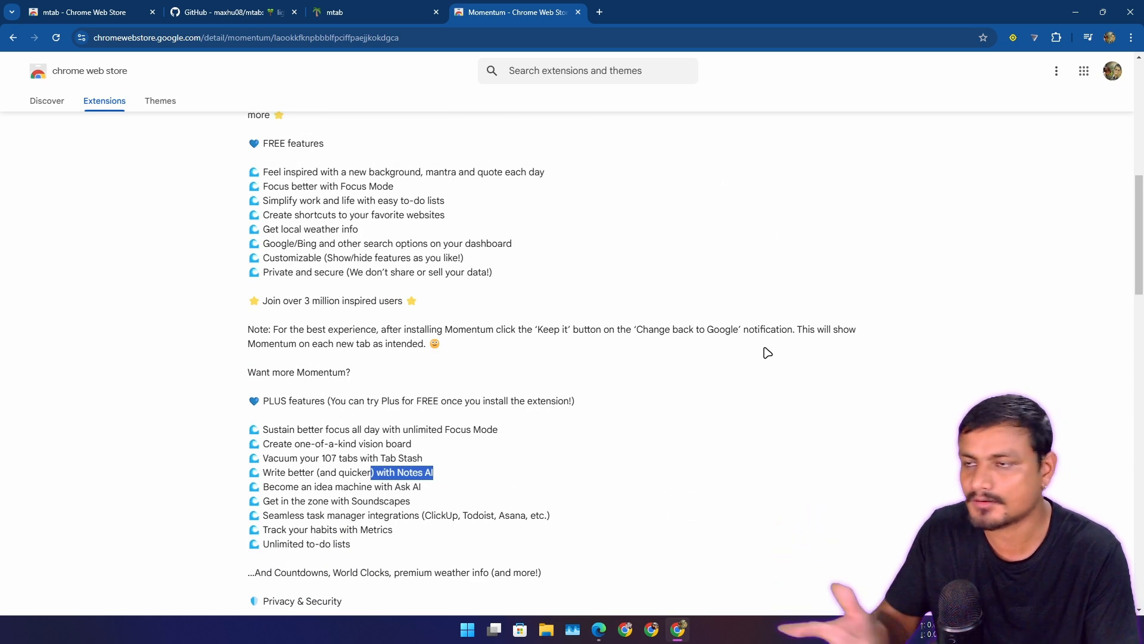
{"action": "scroll", "scroll_direction": "up", "scroll_amount": 3}
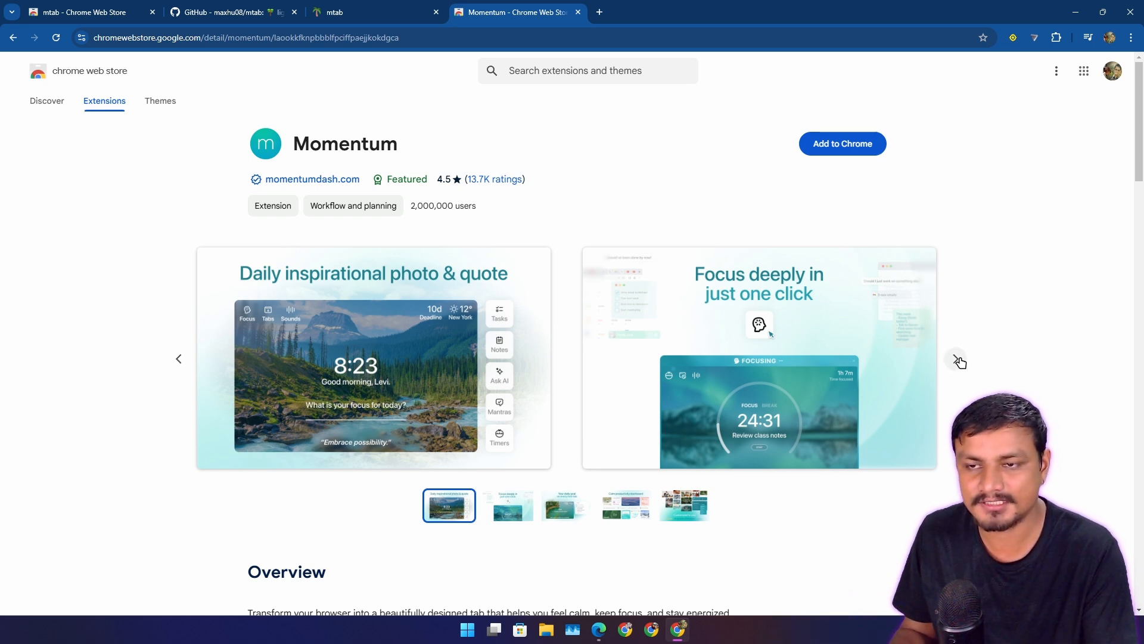
{"action": "left_click", "coordinate": [960, 361]}
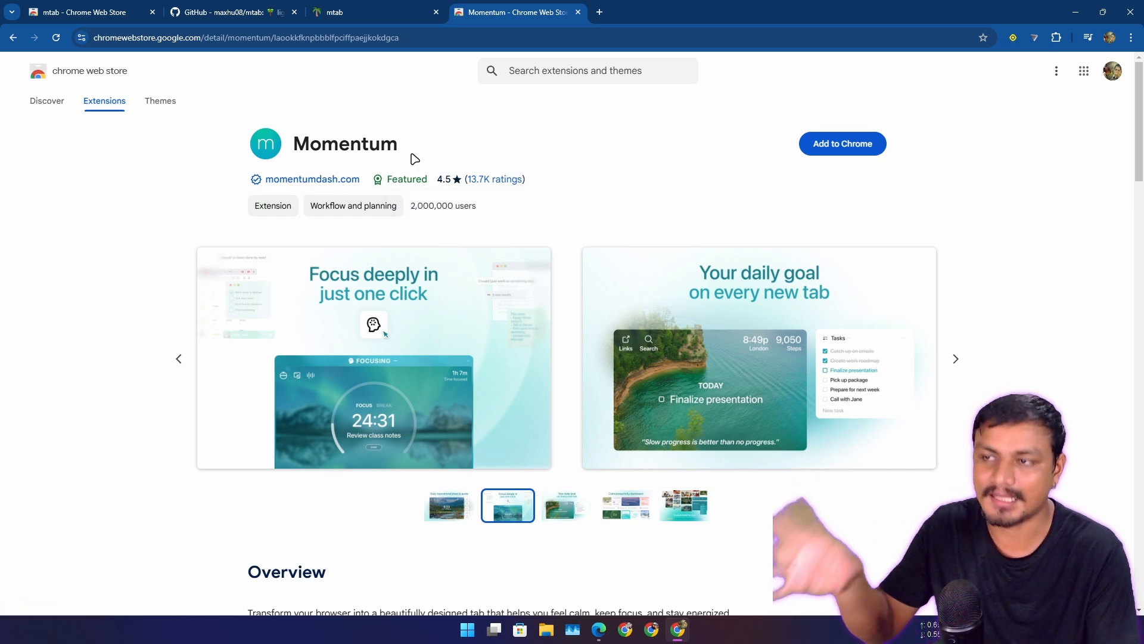
{"action": "mouse_move", "coordinate": [373, 144]}
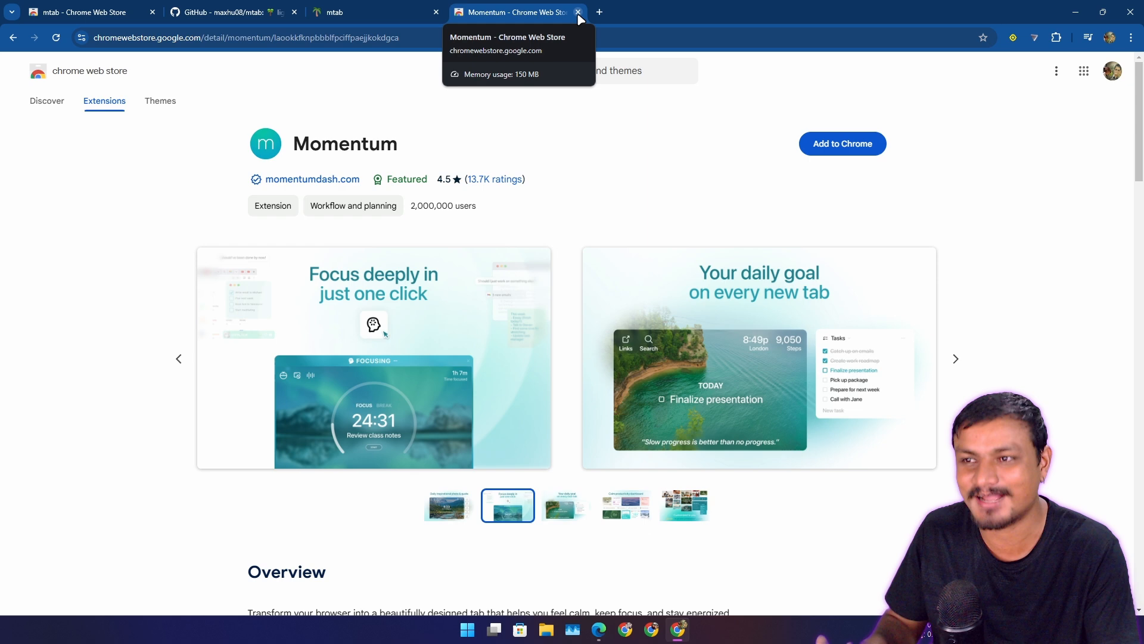
Close the Momentum listing and turn off mtab on the Manage extensions page
{"action": "left_click", "coordinate": [579, 12]}
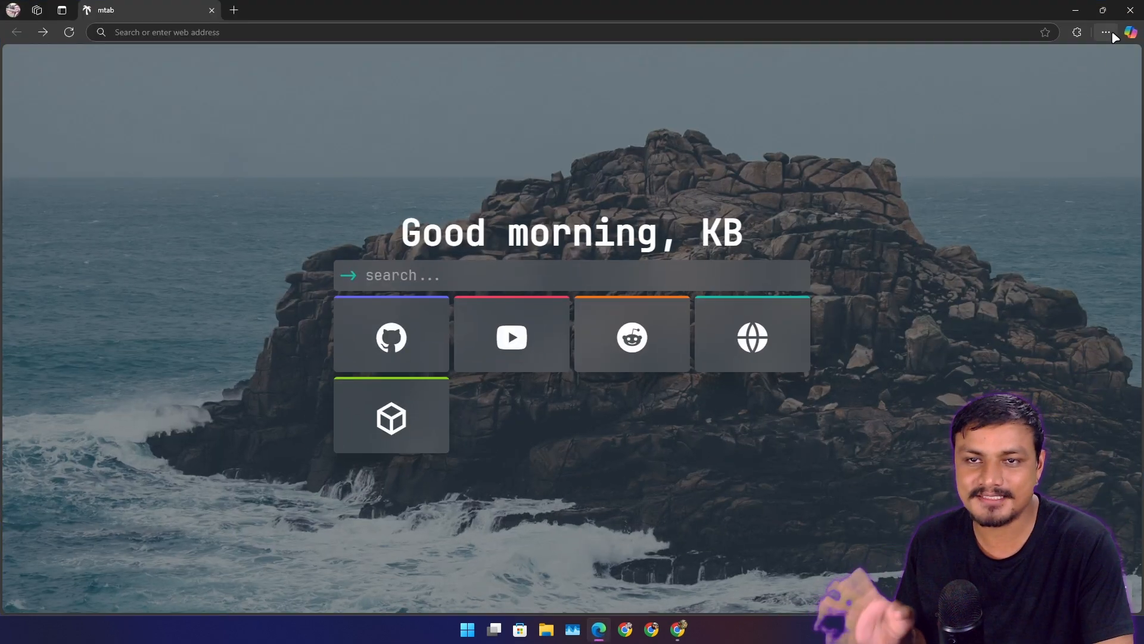
{"action": "left_click", "coordinate": [1105, 33]}
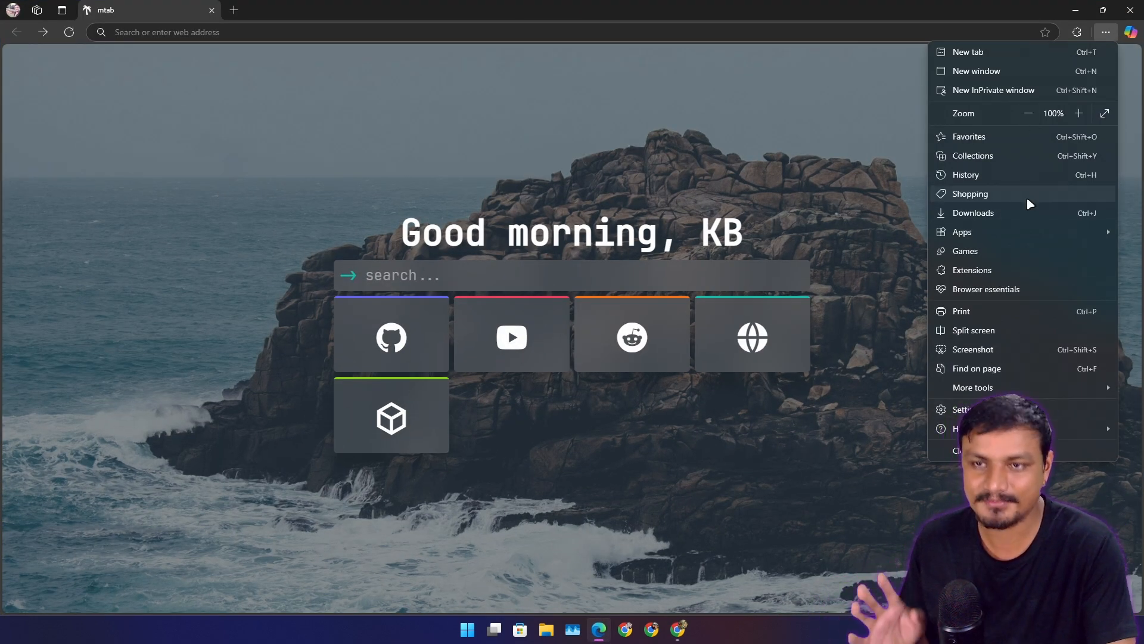
{"action": "left_click", "coordinate": [1076, 32]}
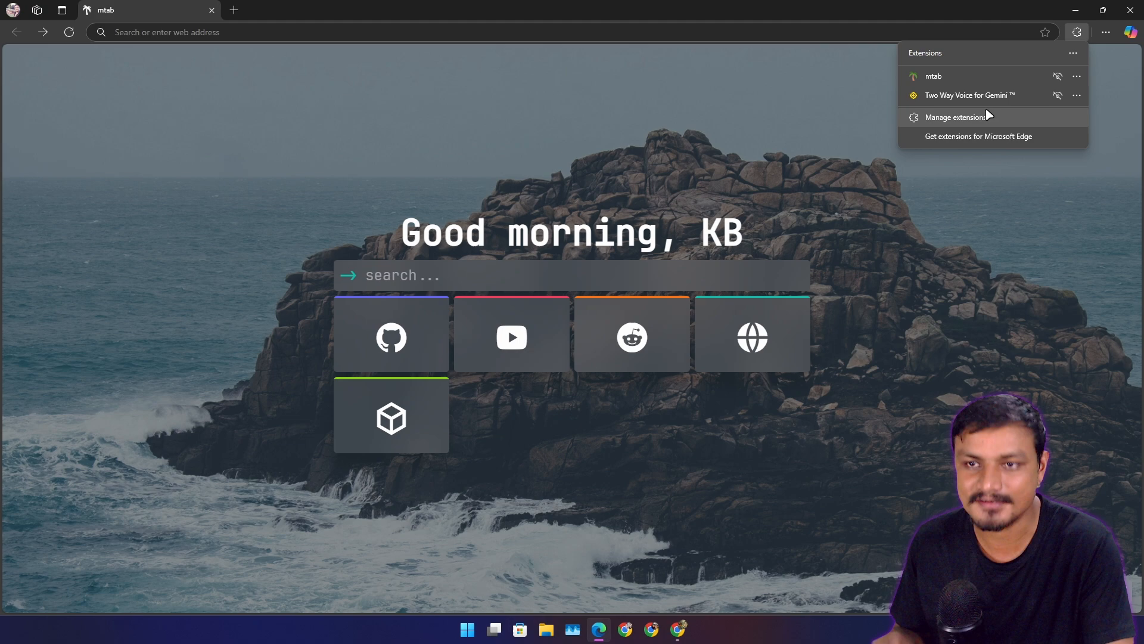
{"action": "left_click", "coordinate": [956, 117]}
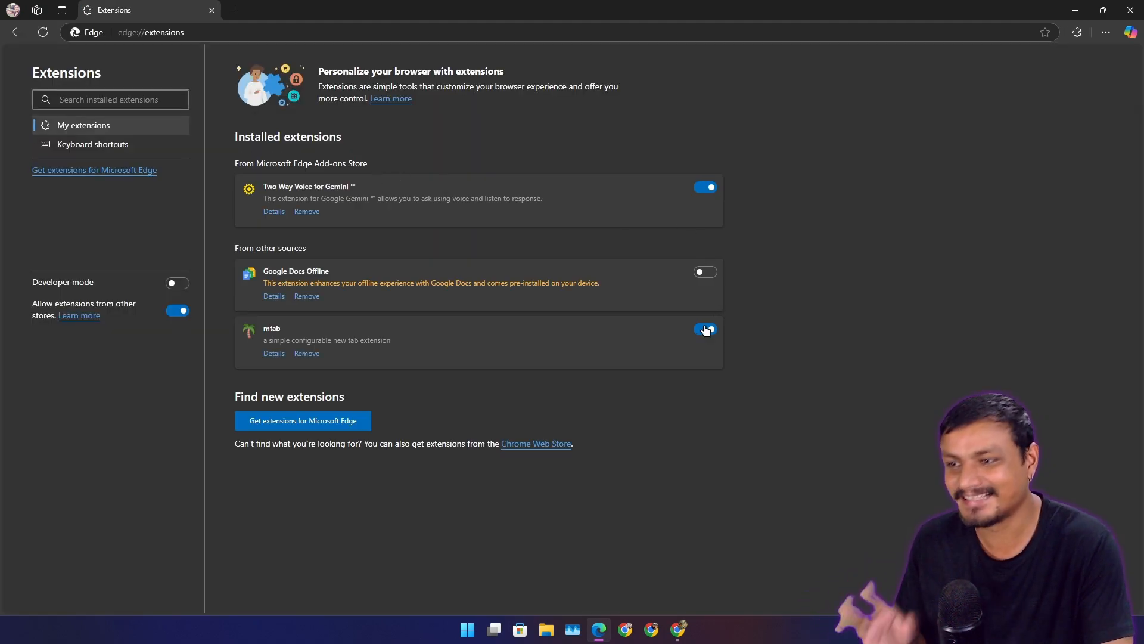
{"action": "left_click", "coordinate": [705, 329]}
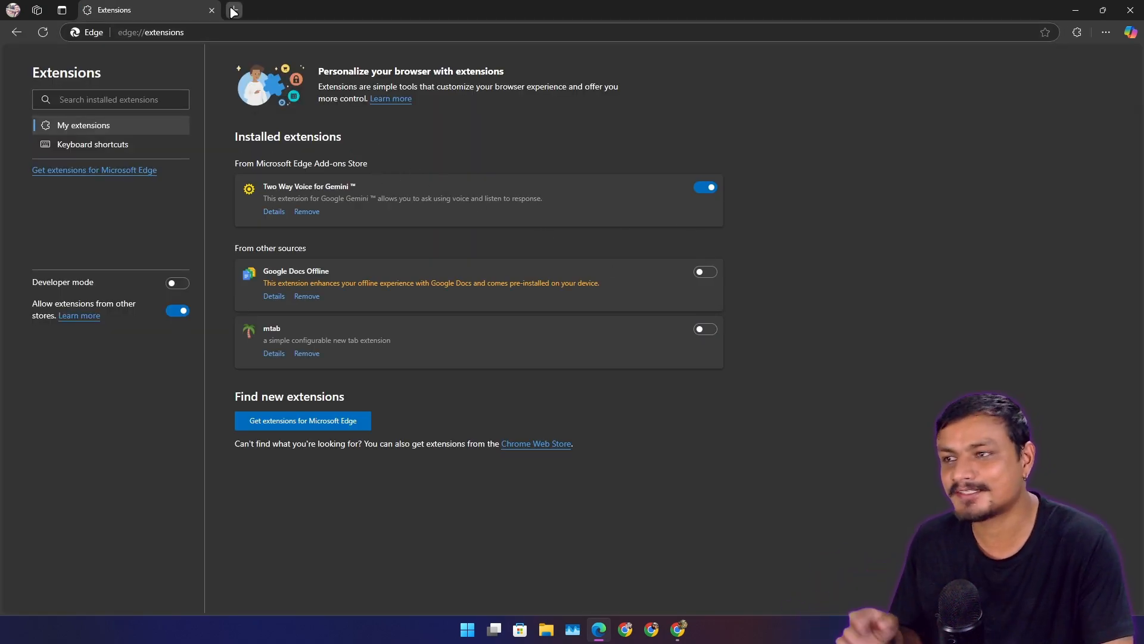
Open a new tab and switch the mtab extension back on
{"action": "left_click", "coordinate": [233, 10]}
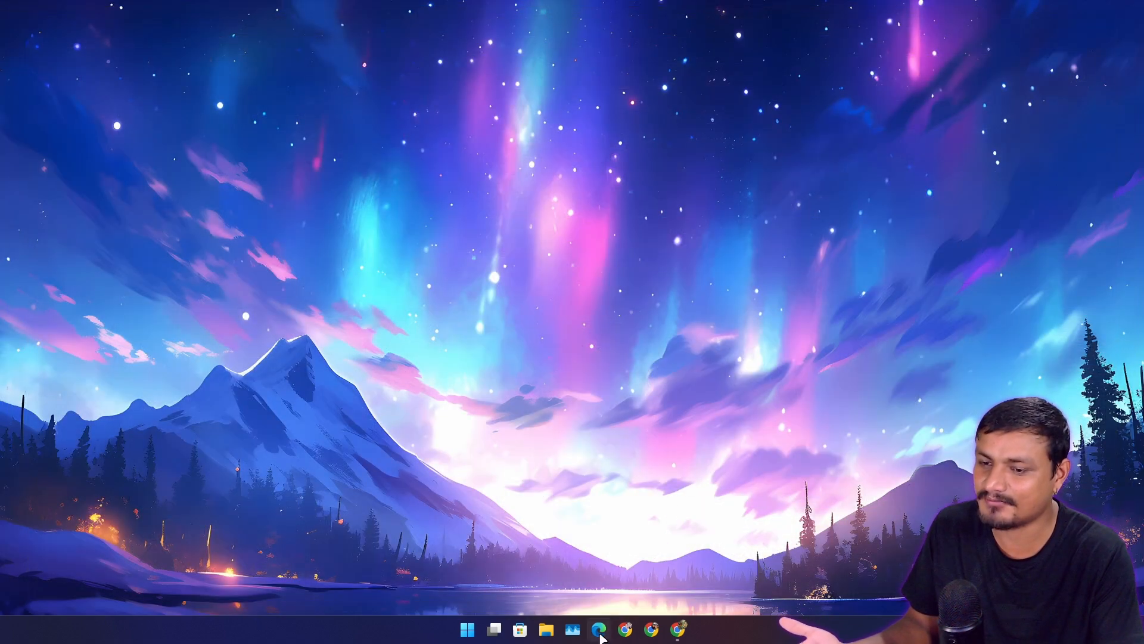
{"action": "left_click", "coordinate": [599, 628]}
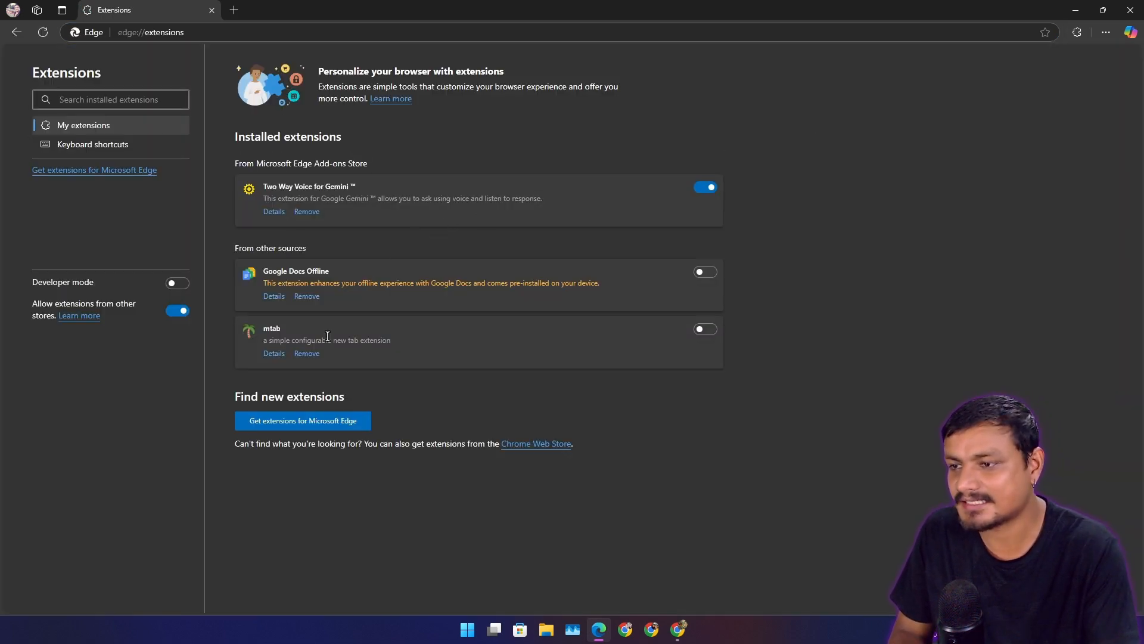
{"action": "left_click", "coordinate": [704, 328]}
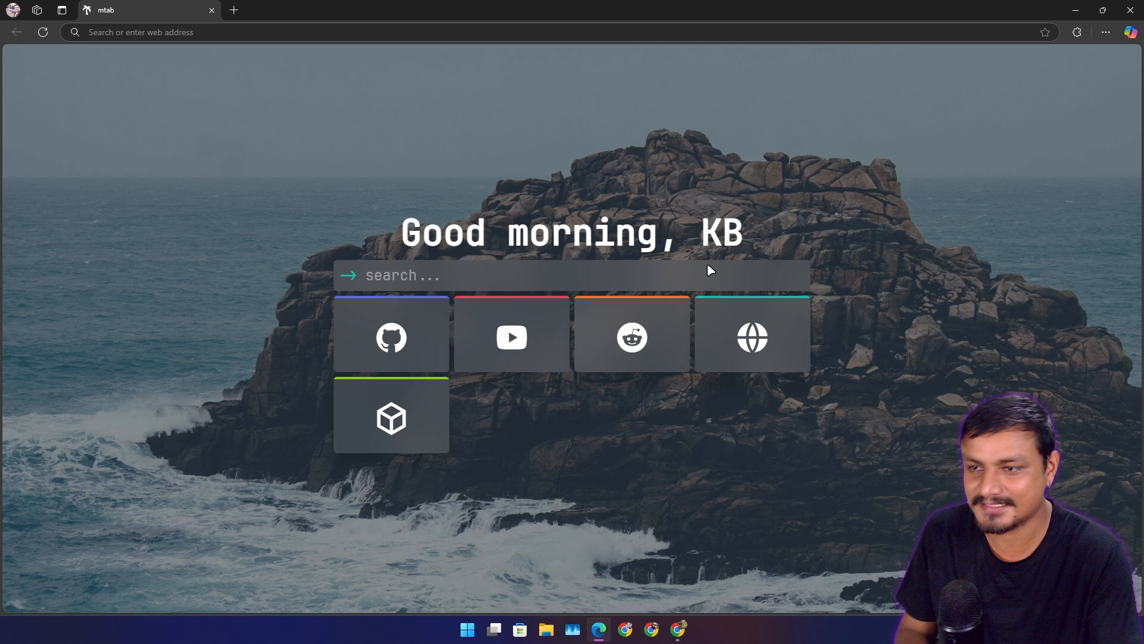
Open mtab's options from the new tab page and view the user name and title settings
{"action": "left_click", "coordinate": [571, 276]}
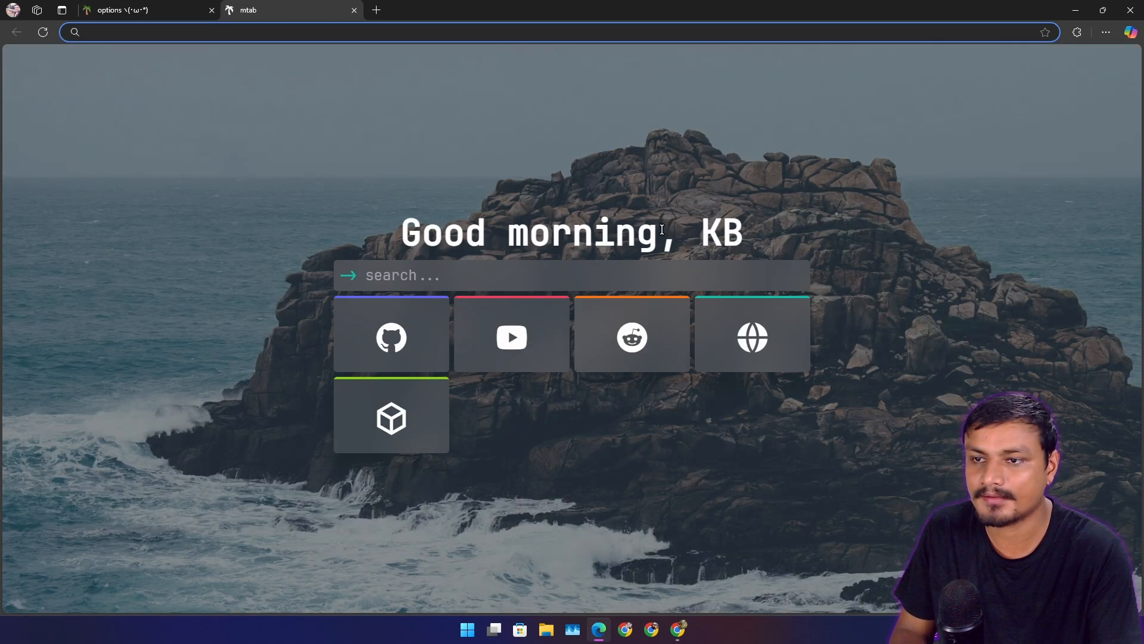
{"action": "left_click", "coordinate": [124, 9]}
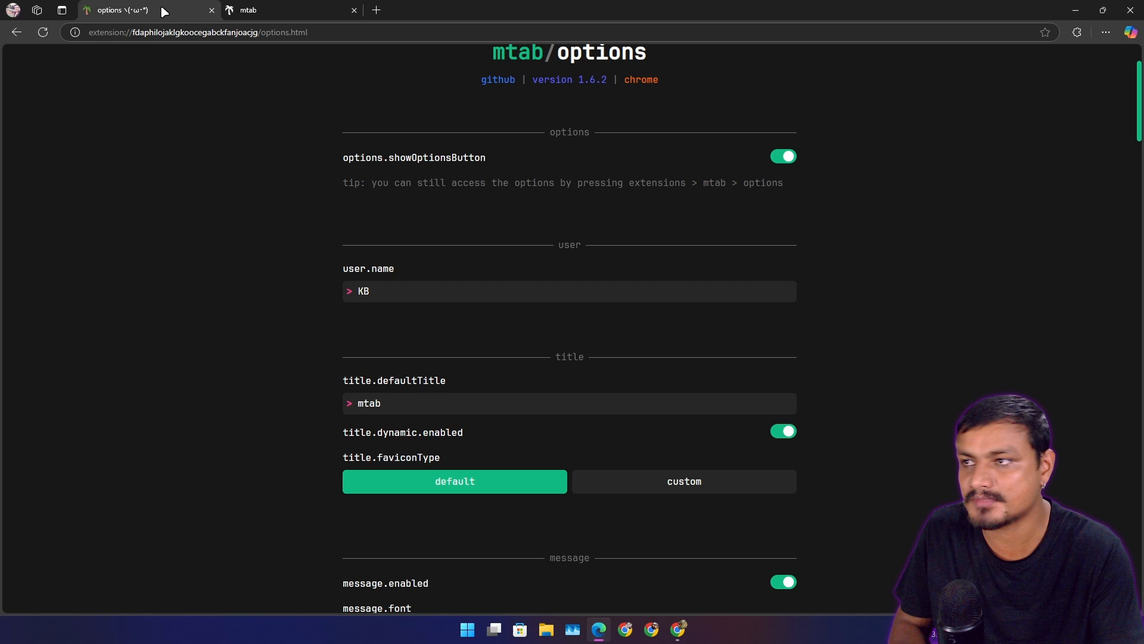
Close the extra new tab and scroll down through the mtab options
{"action": "scroll", "scroll_direction": "down", "scroll_amount": 3}
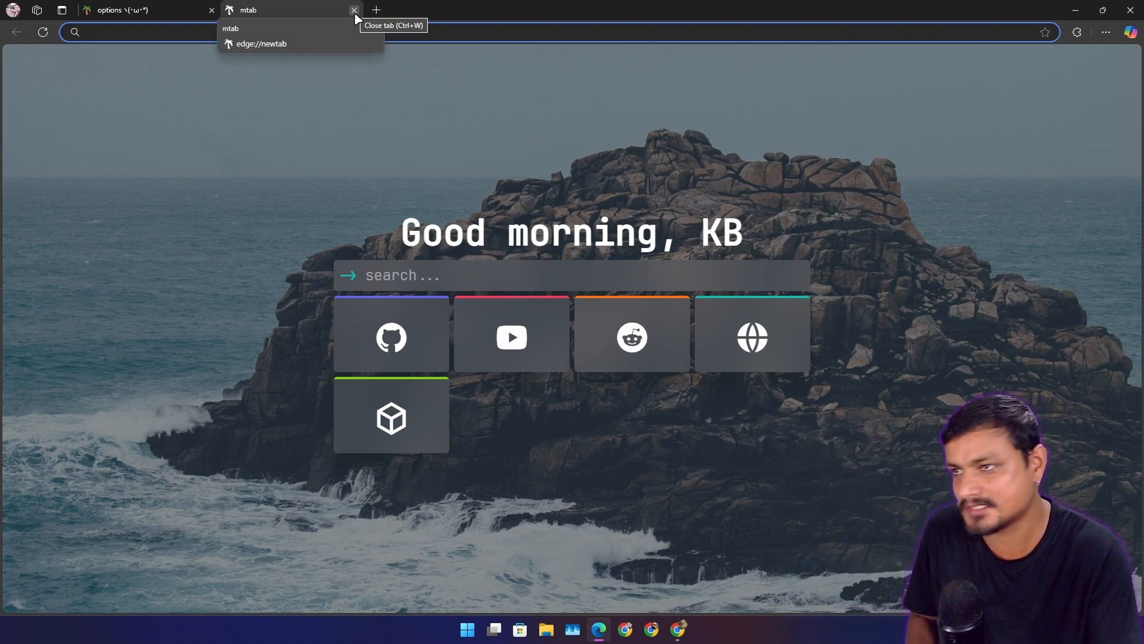
{"action": "left_click", "coordinate": [354, 10]}
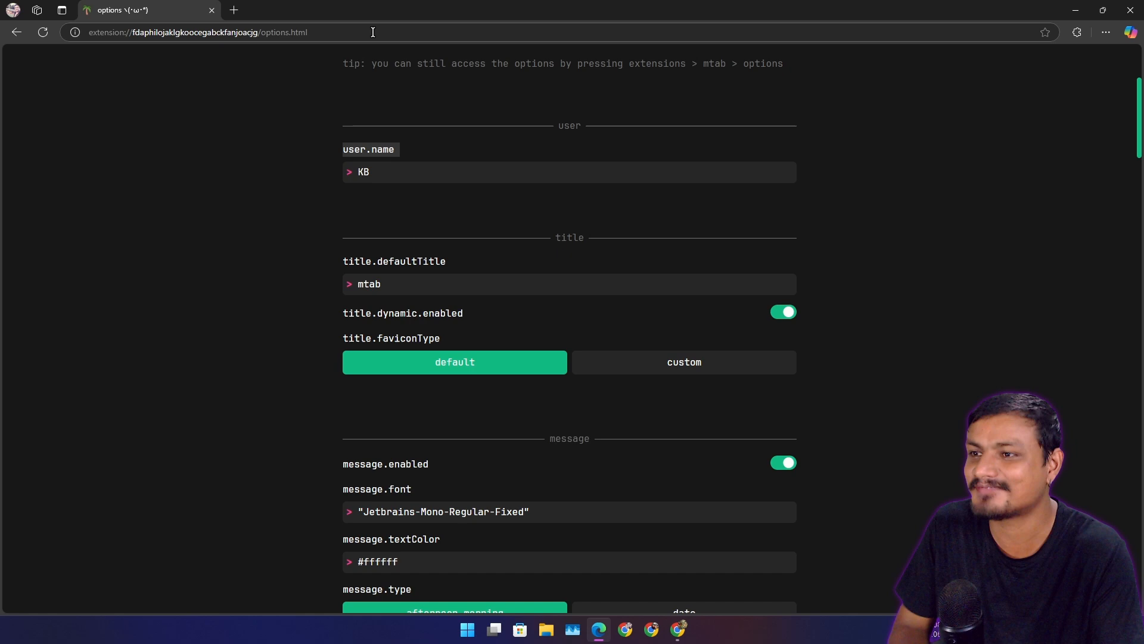
{"action": "scroll", "scroll_direction": "down", "scroll_amount": 3}
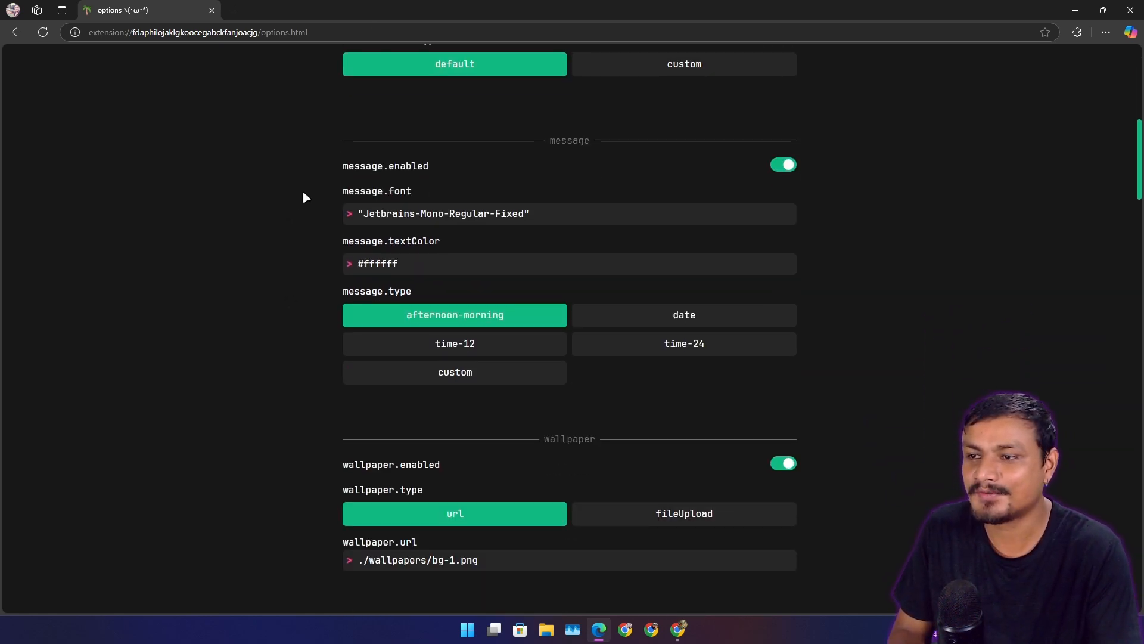
{"action": "scroll", "scroll_direction": "down", "scroll_amount": 3}
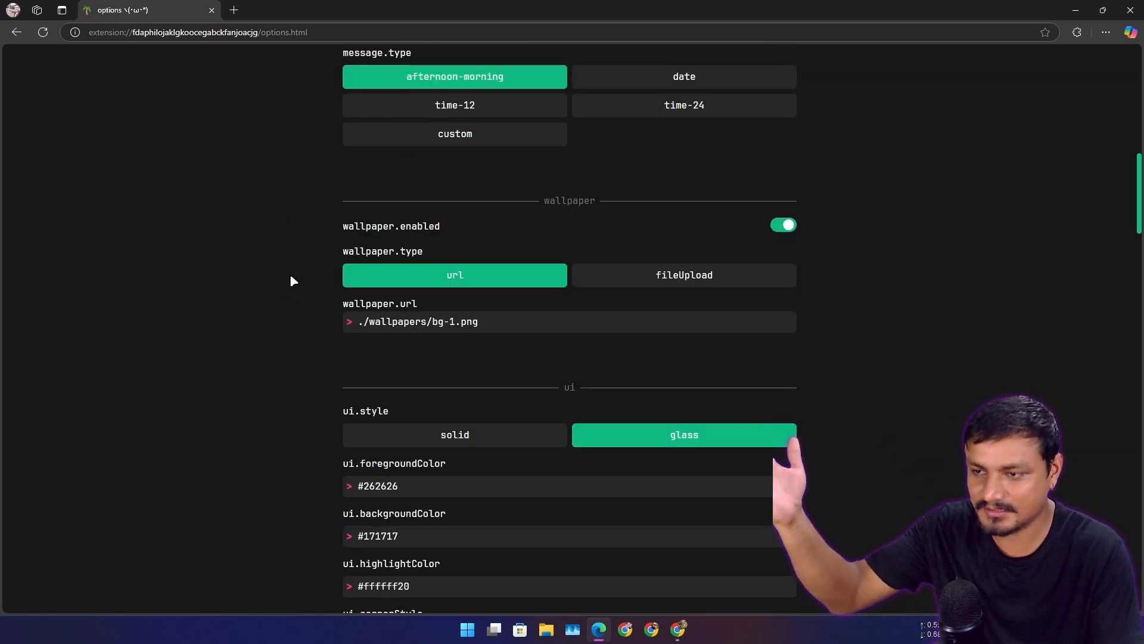
{"action": "scroll", "scroll_direction": "down", "scroll_amount": 3}
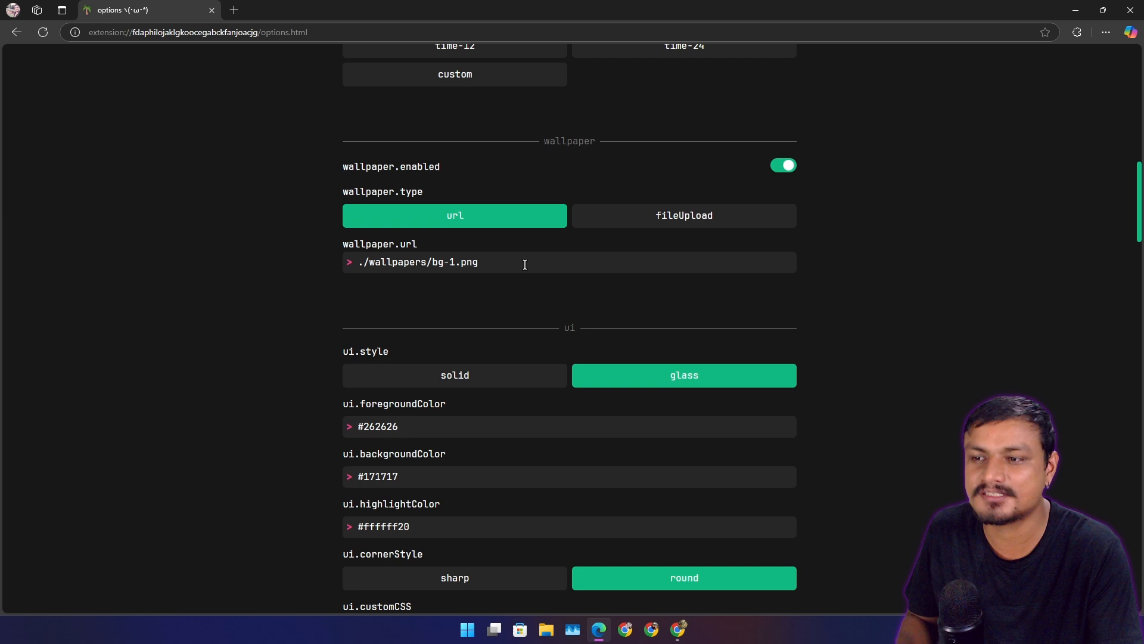
Switch wallpaper.type to fileUpload, revert it to url, and scroll further down
{"action": "left_click", "coordinate": [683, 215]}
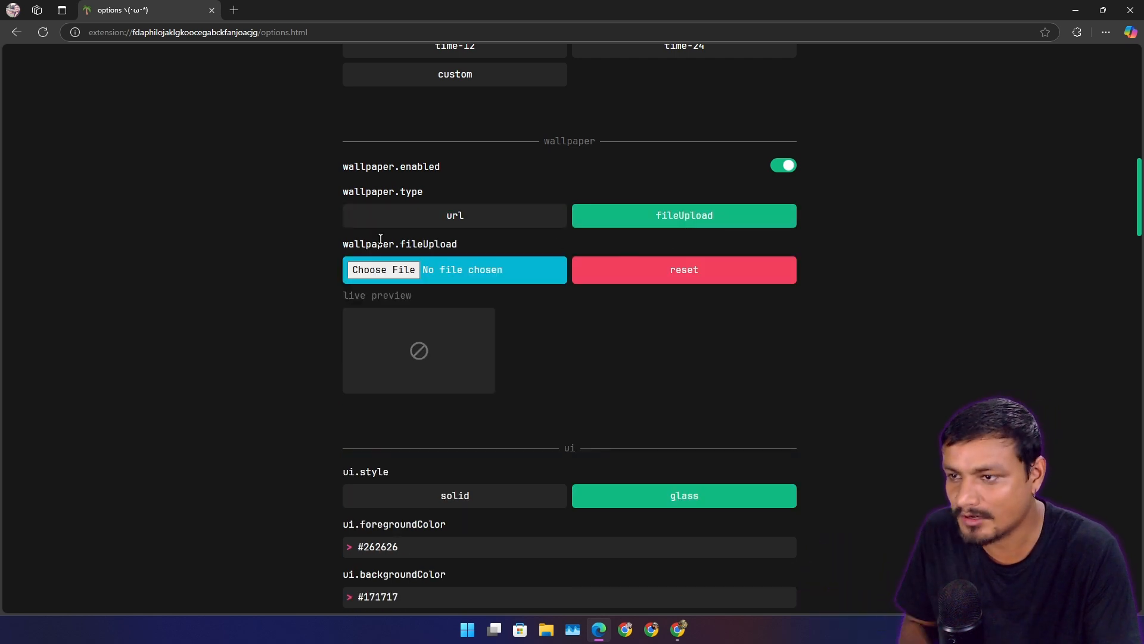
{"action": "left_click", "coordinate": [454, 215]}
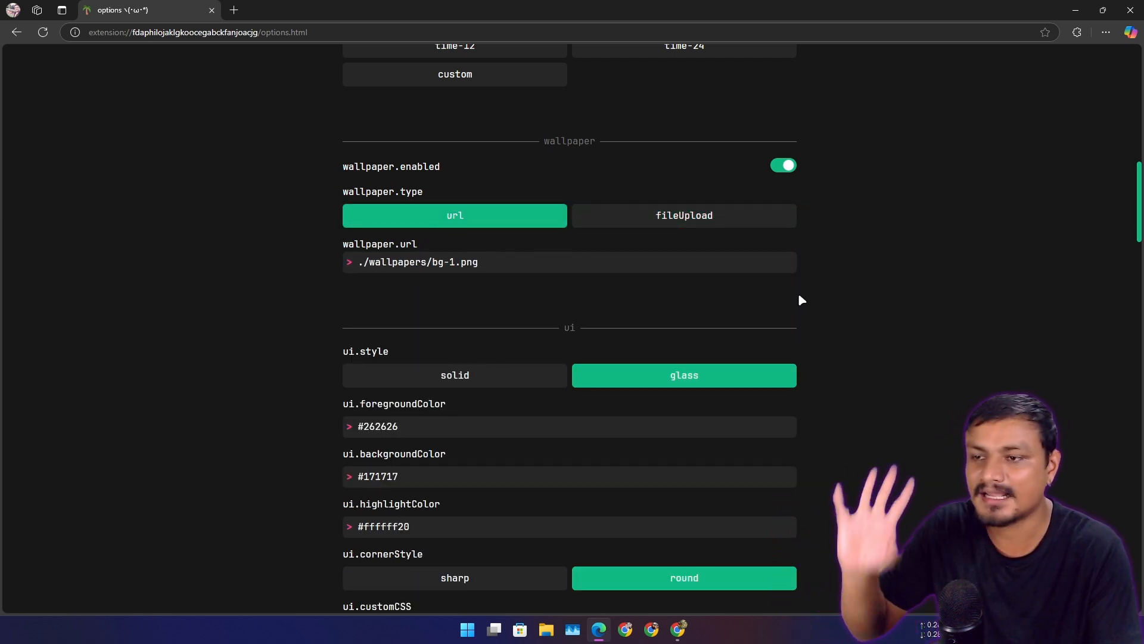
{"action": "scroll", "scroll_direction": "down", "scroll_amount": 3}
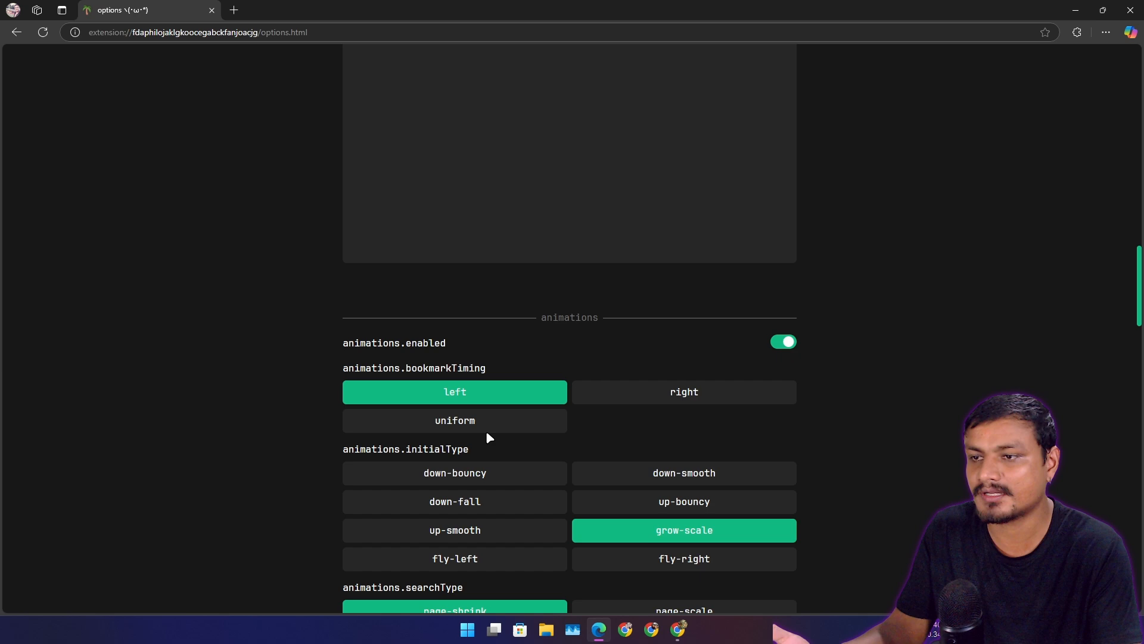
{"action": "scroll", "scroll_direction": "down", "scroll_amount": 3}
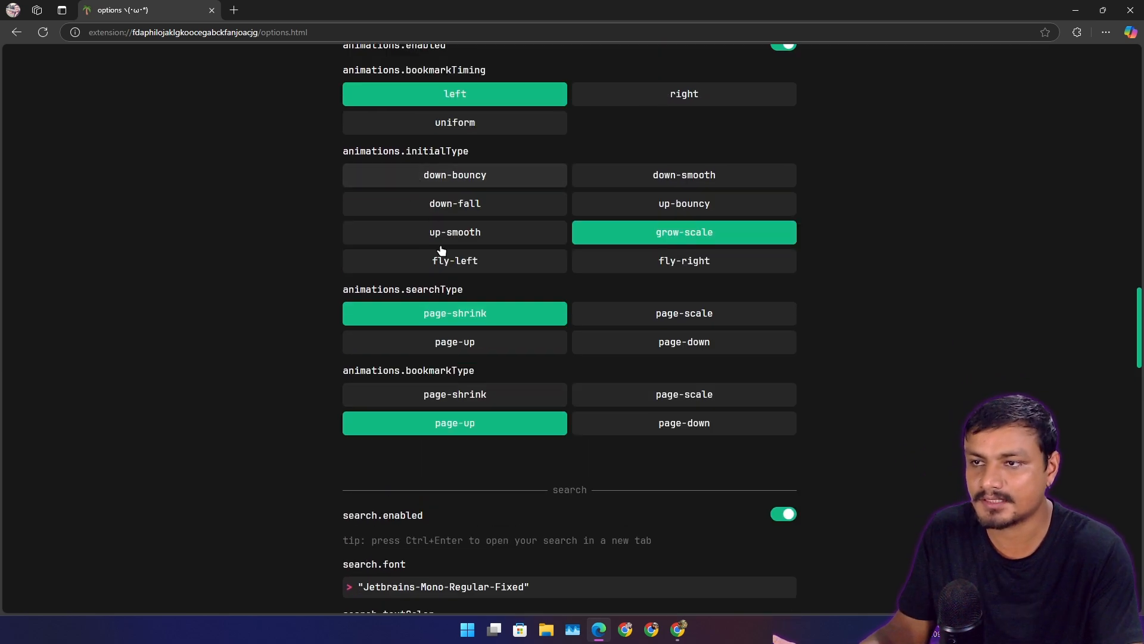
{"action": "scroll", "scroll_direction": "down", "scroll_amount": 3}
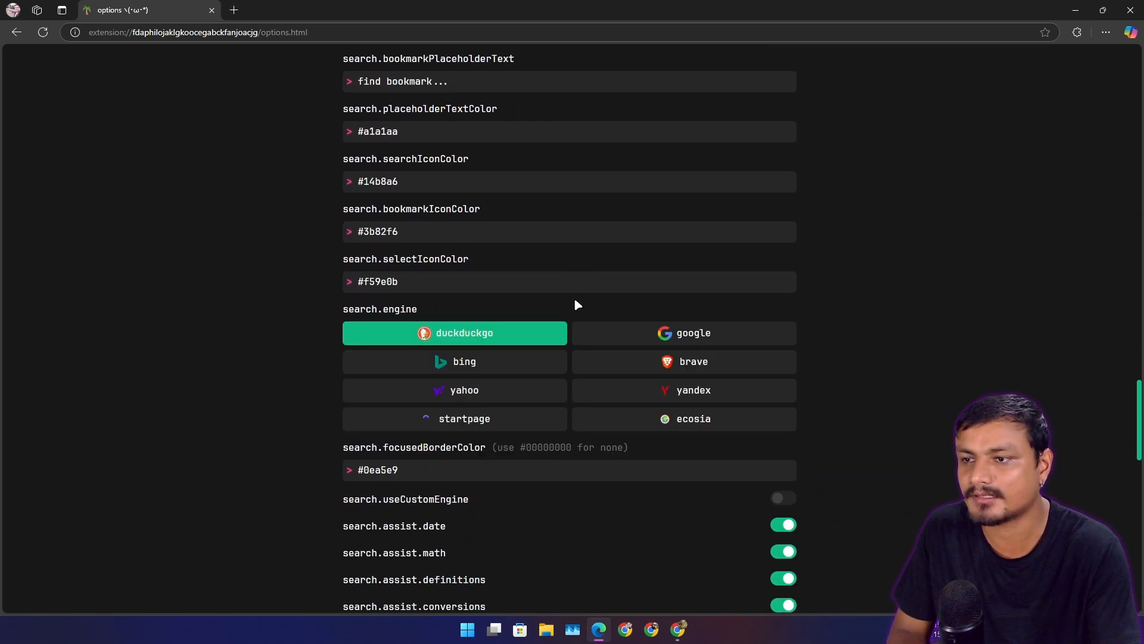
{"action": "scroll", "scroll_direction": "down", "scroll_amount": 3}
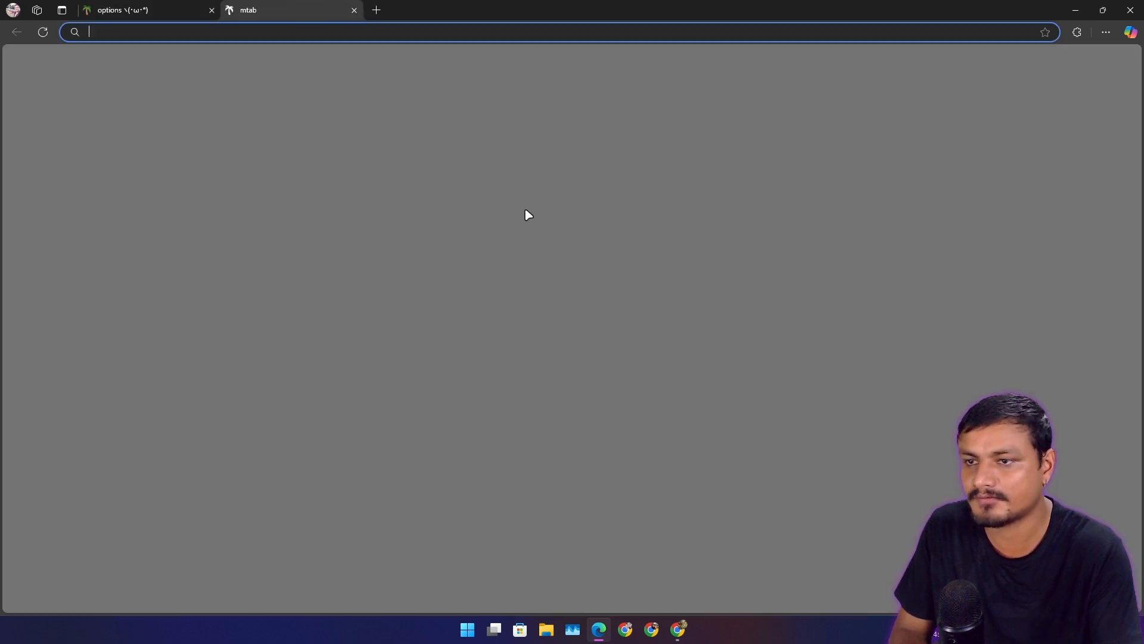
View the mtab greeting and tiles, then return to the options' bookmark settings
{"action": "left_click", "coordinate": [136, 9]}
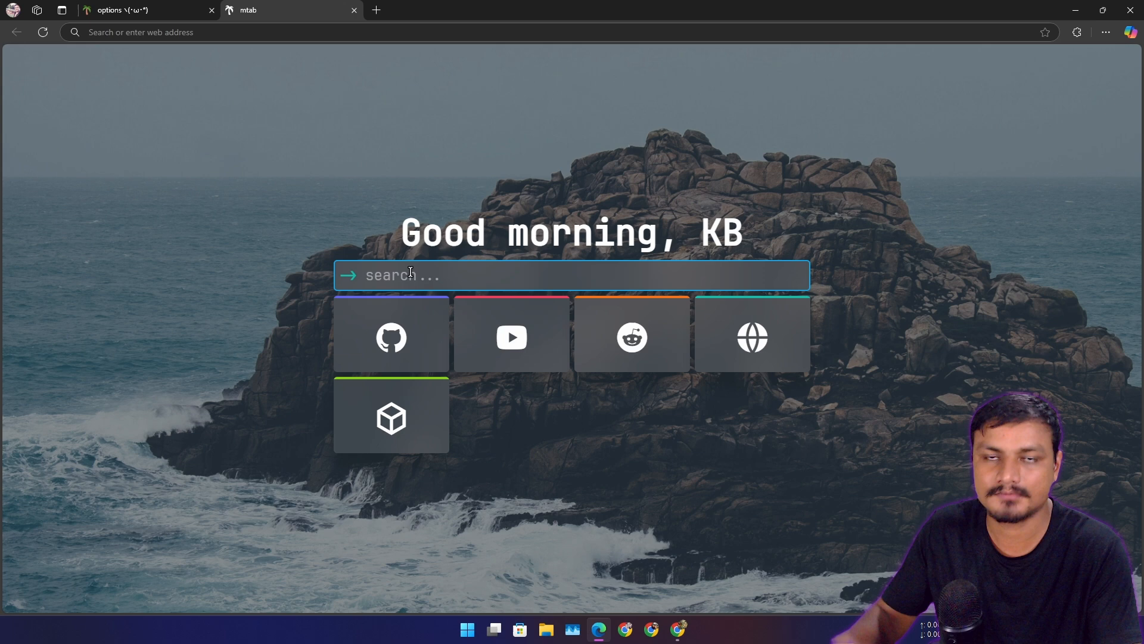
{"action": "left_click", "coordinate": [146, 9]}
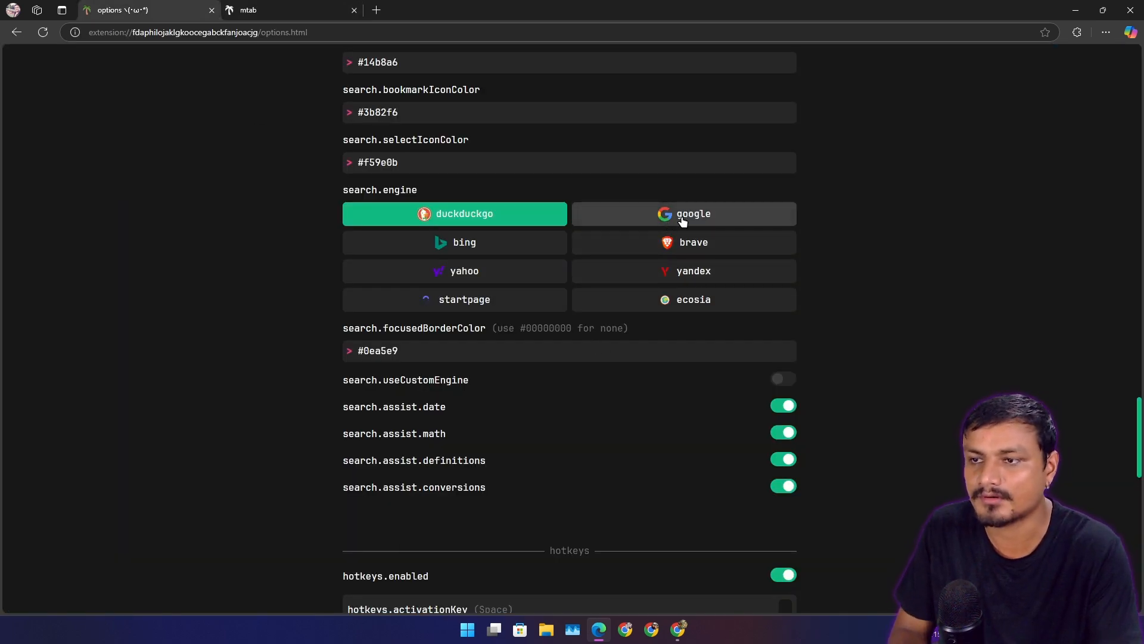
{"action": "mouse_move", "coordinate": [464, 242]}
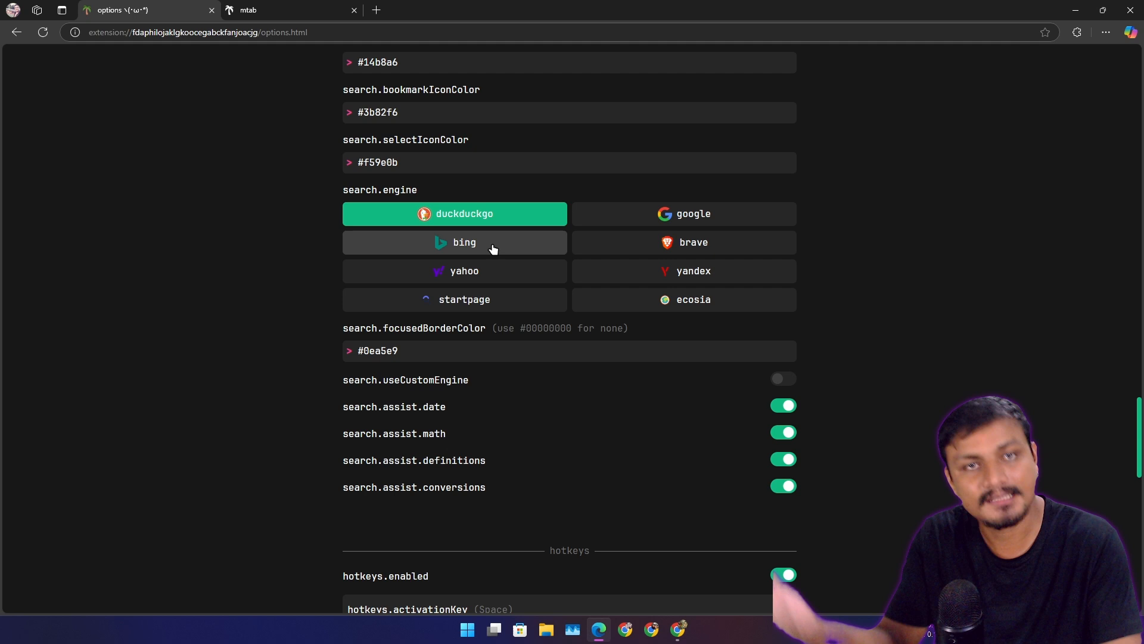
{"action": "mouse_move", "coordinate": [1044, 253]}
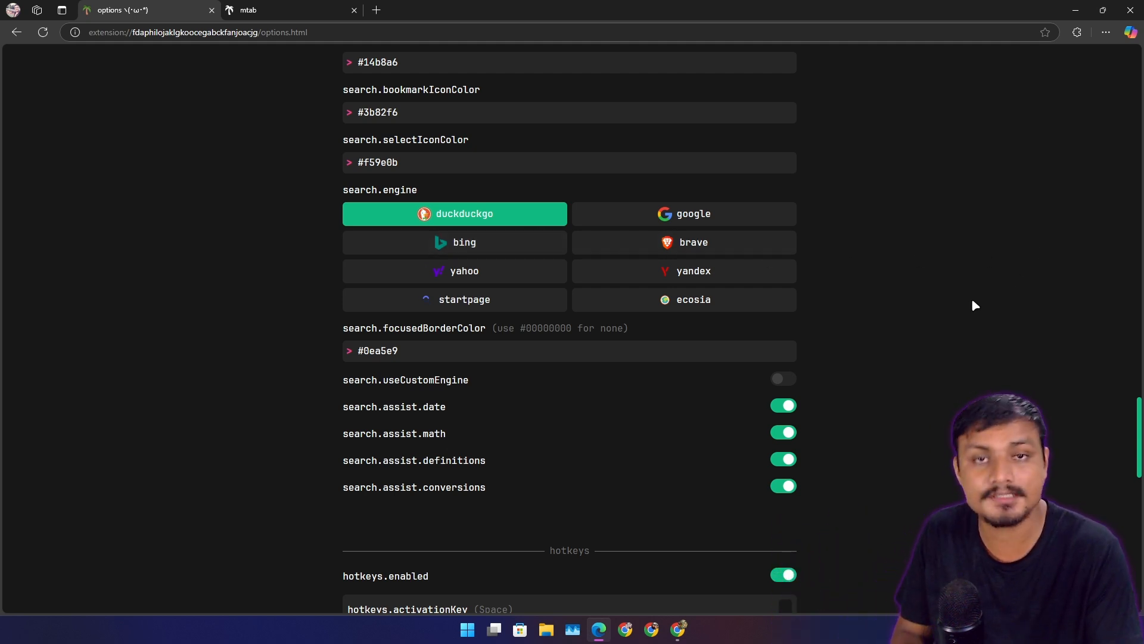
{"action": "mouse_move", "coordinate": [829, 329]}
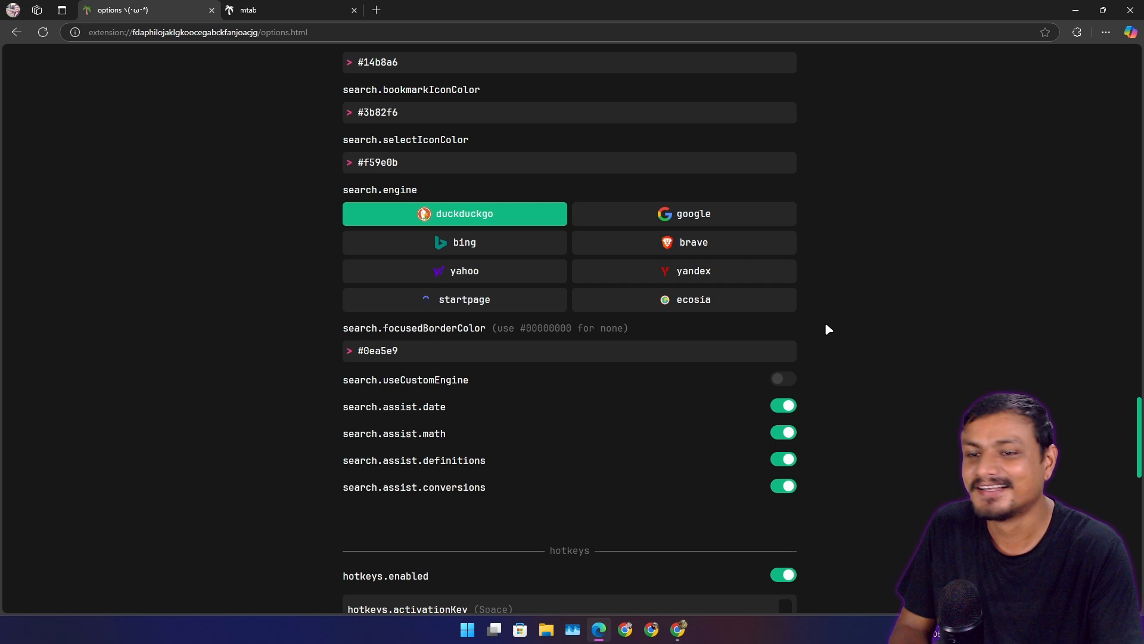
{"action": "scroll", "scroll_direction": "down", "scroll_amount": 3}
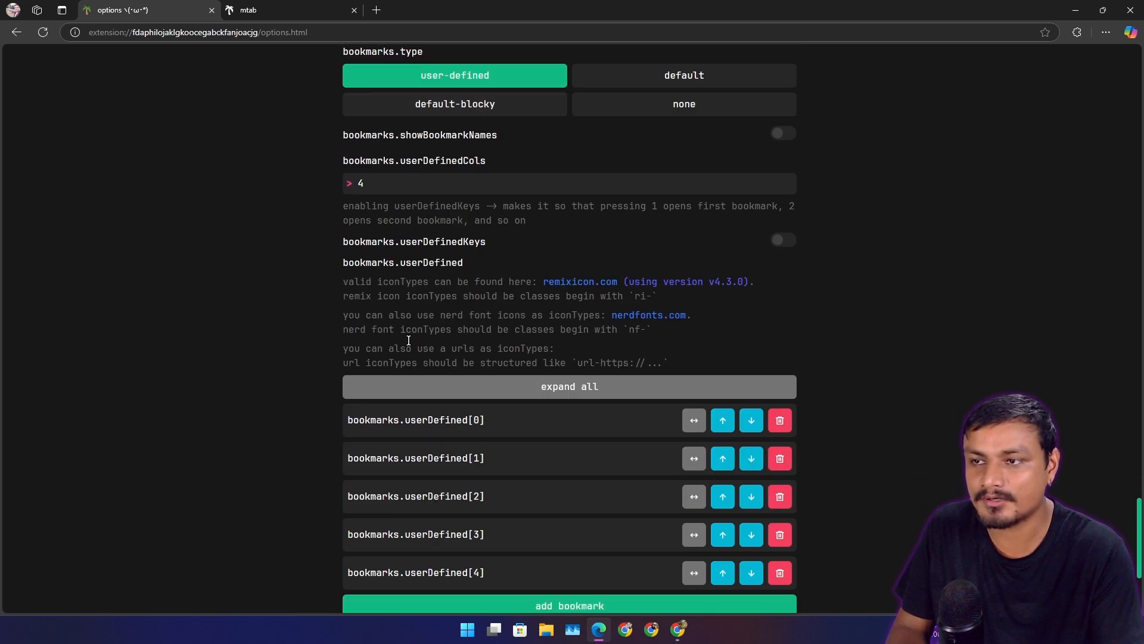
Add a sixth bookmark (NAME, about:blank), check the new tab, then return to options
{"action": "scroll", "scroll_direction": "down", "scroll_amount": 3}
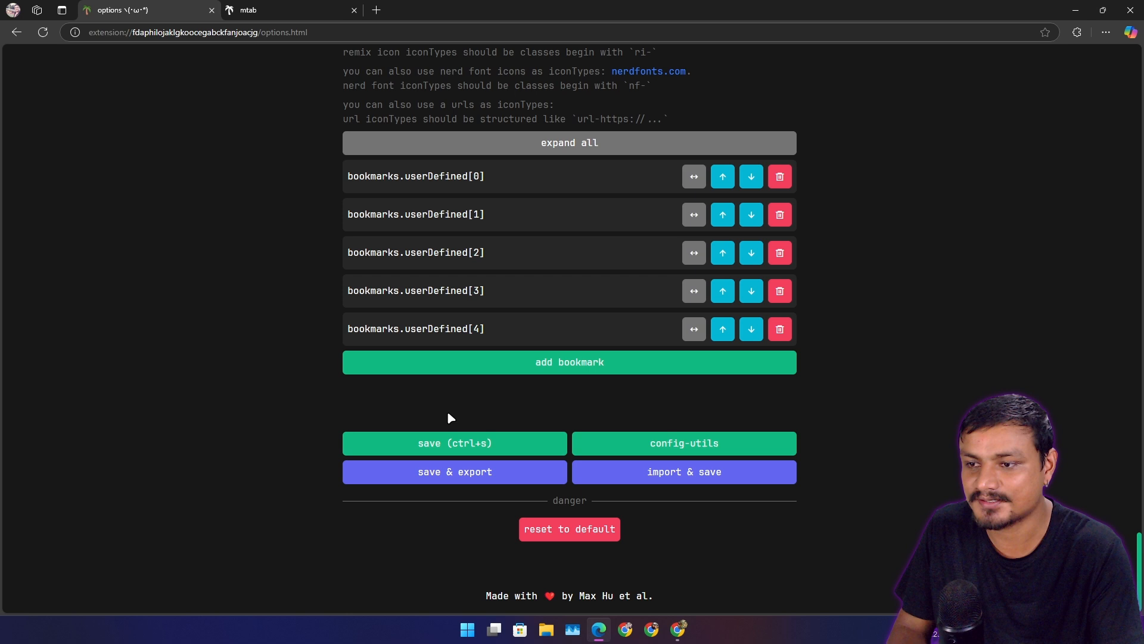
{"action": "left_click", "coordinate": [569, 362]}
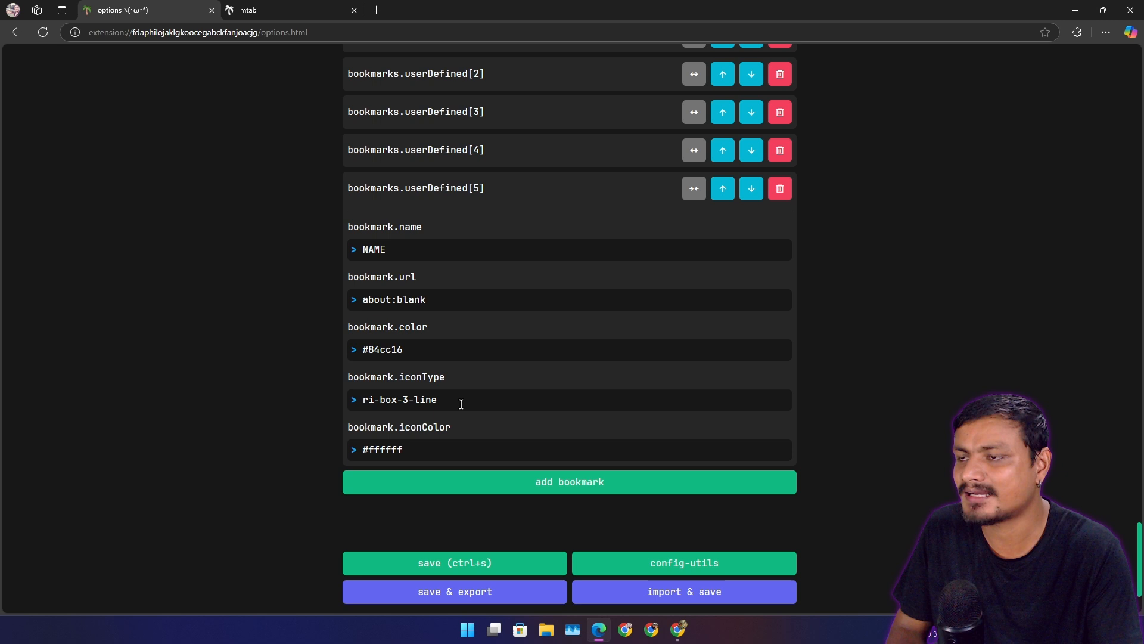
{"action": "left_click", "coordinate": [289, 9]}
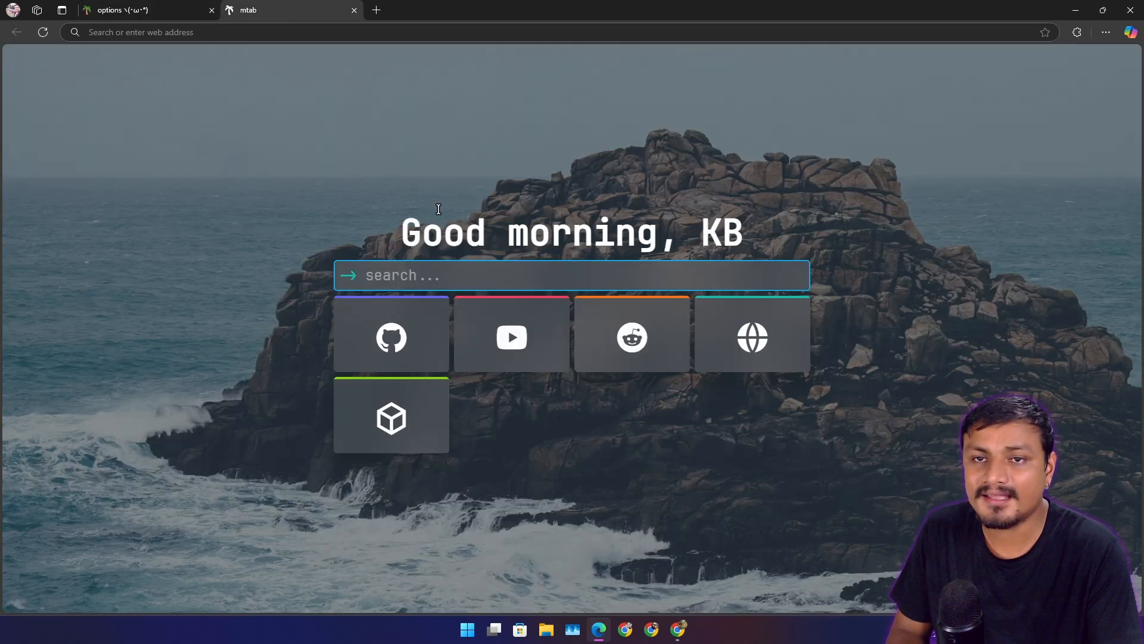
{"action": "mouse_move", "coordinate": [741, 212]}
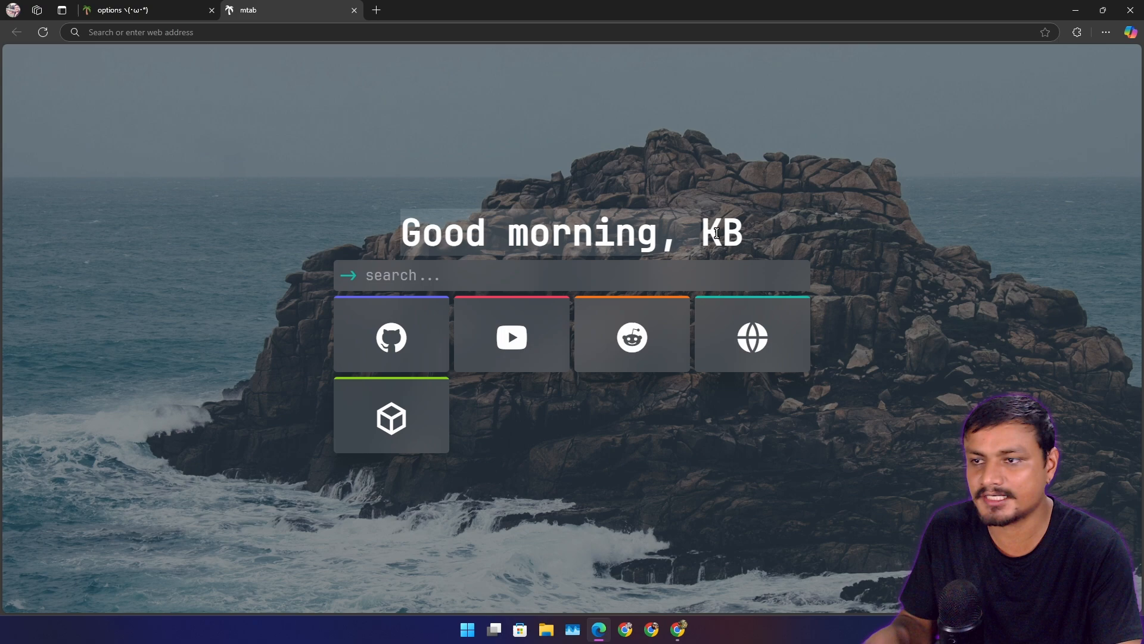
{"action": "left_click", "coordinate": [143, 10]}
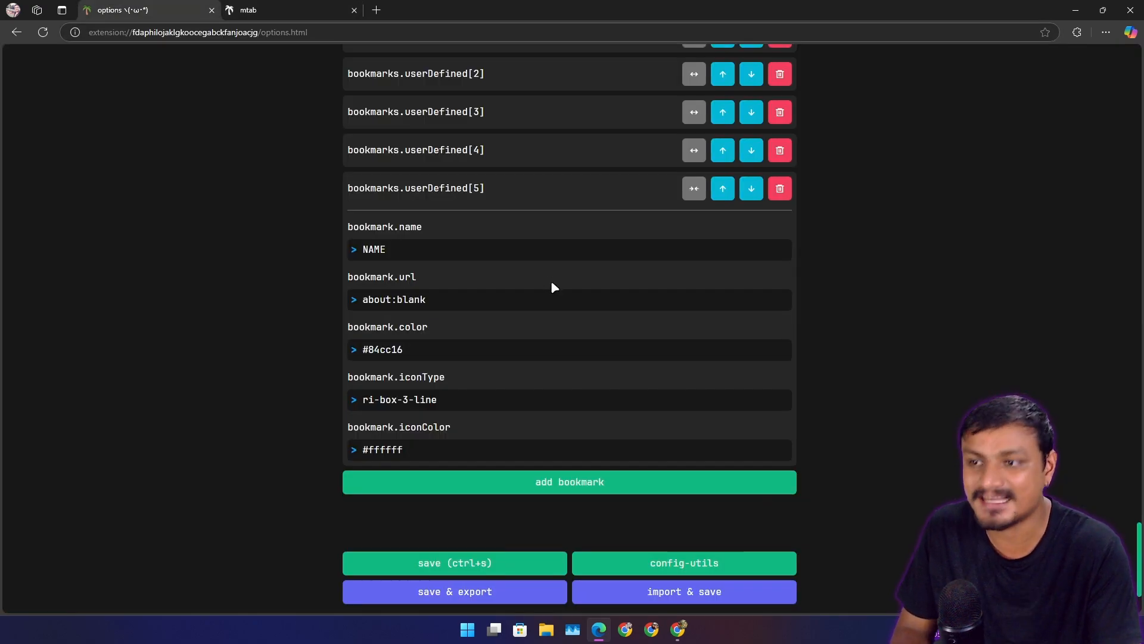
{"action": "scroll", "scroll_direction": "up", "scroll_amount": 3}
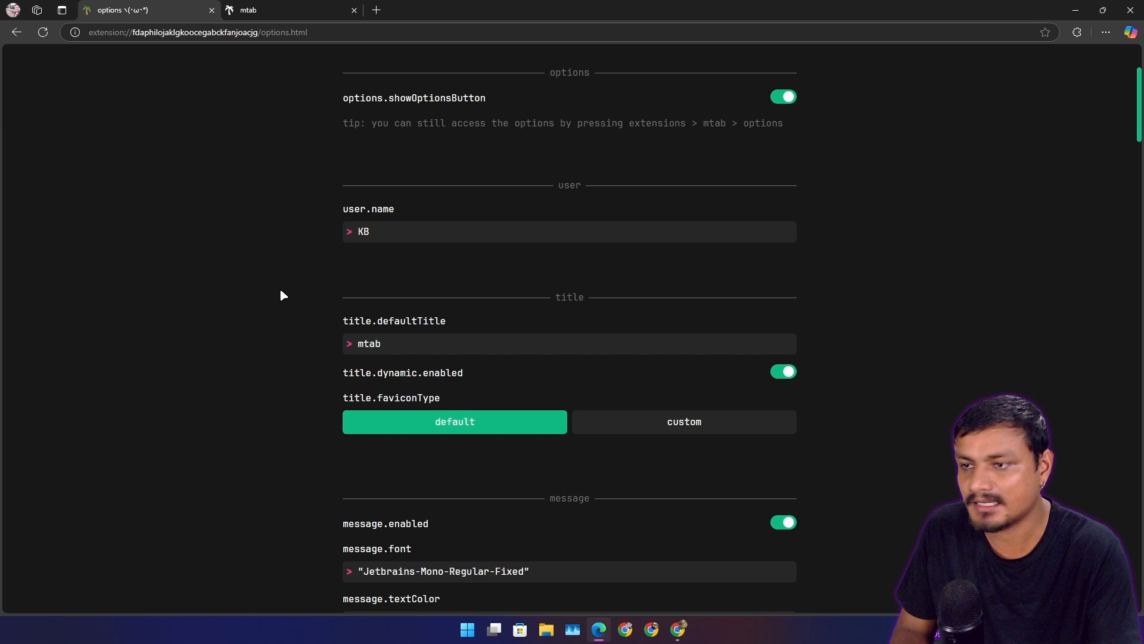
Check the new-tab greeting, view the message.type choices, then close the Edge window
{"action": "scroll", "scroll_direction": "down", "scroll_amount": 3}
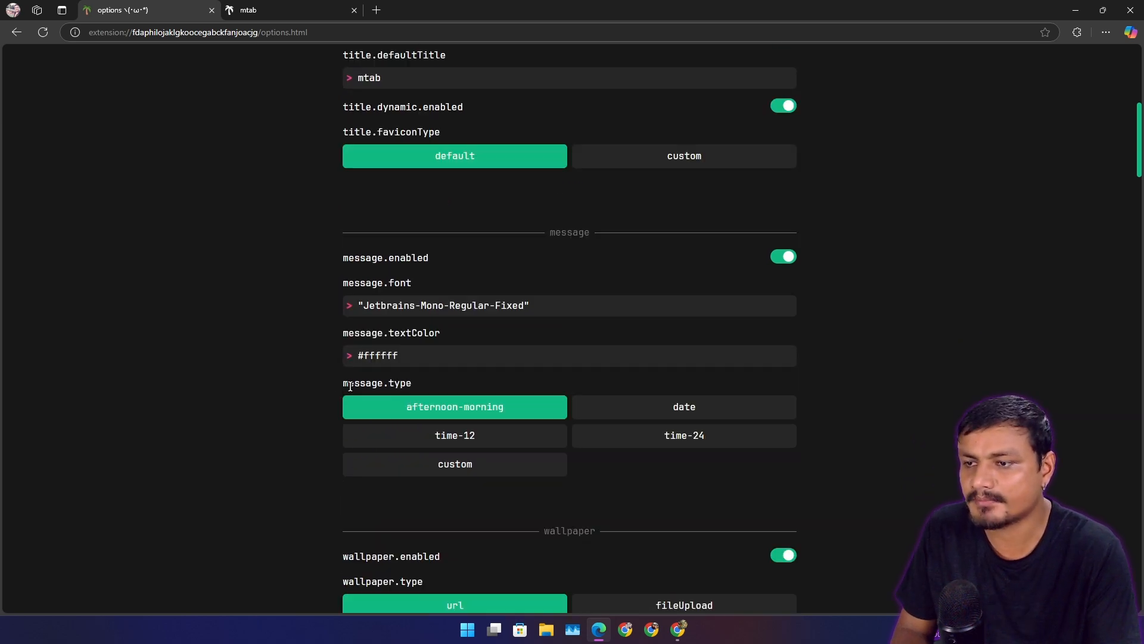
{"action": "left_click", "coordinate": [289, 9]}
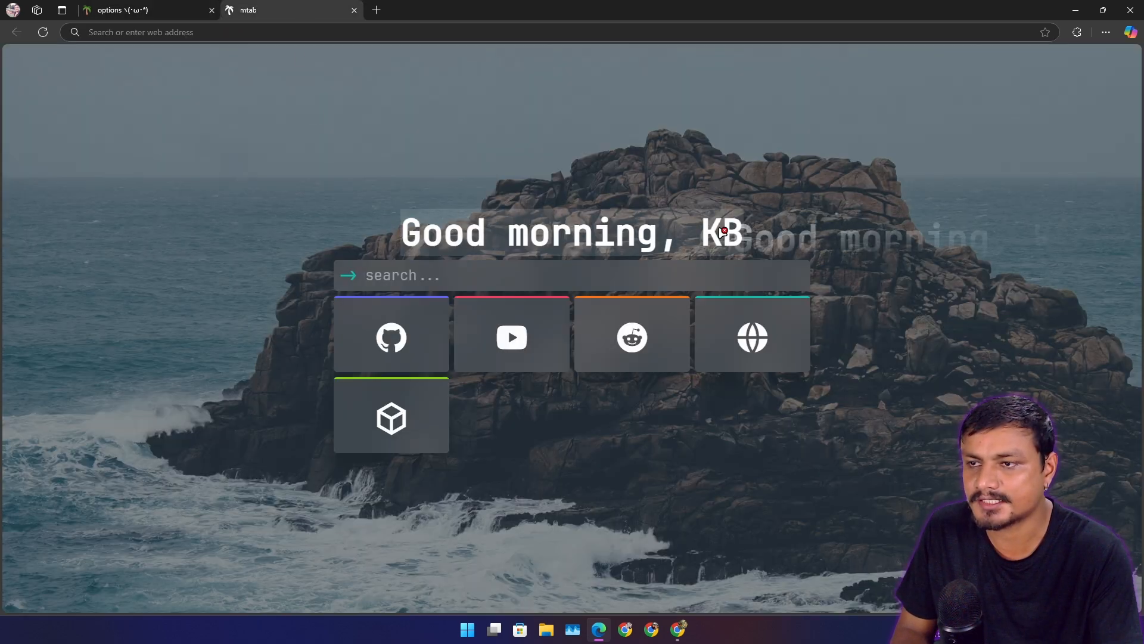
{"action": "left_click", "coordinate": [139, 10]}
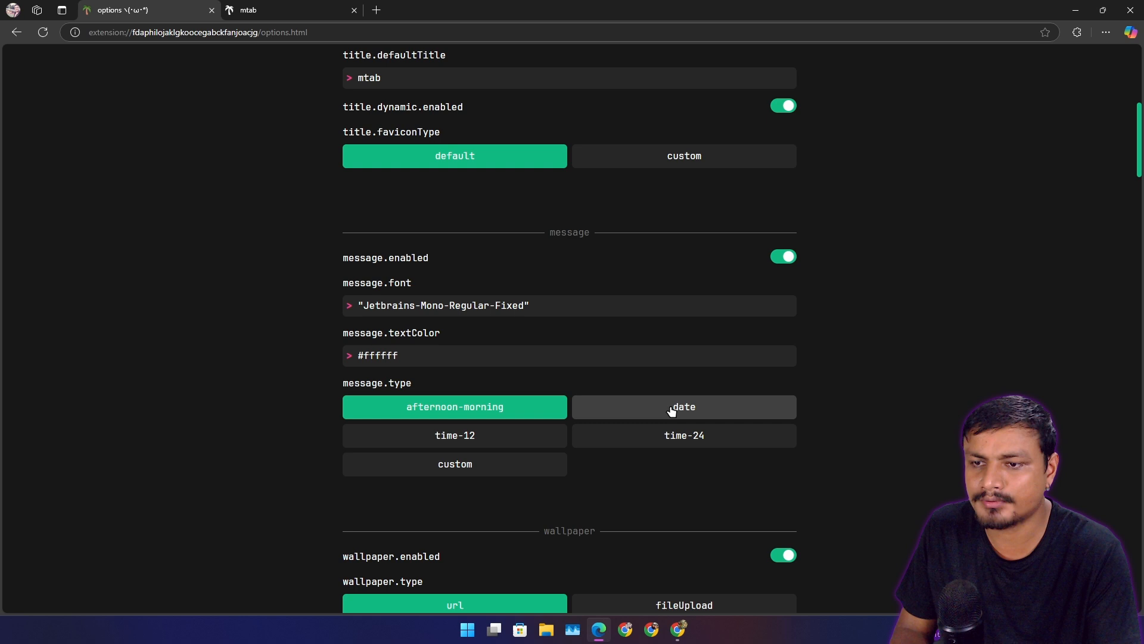
{"action": "mouse_move", "coordinate": [667, 449]}
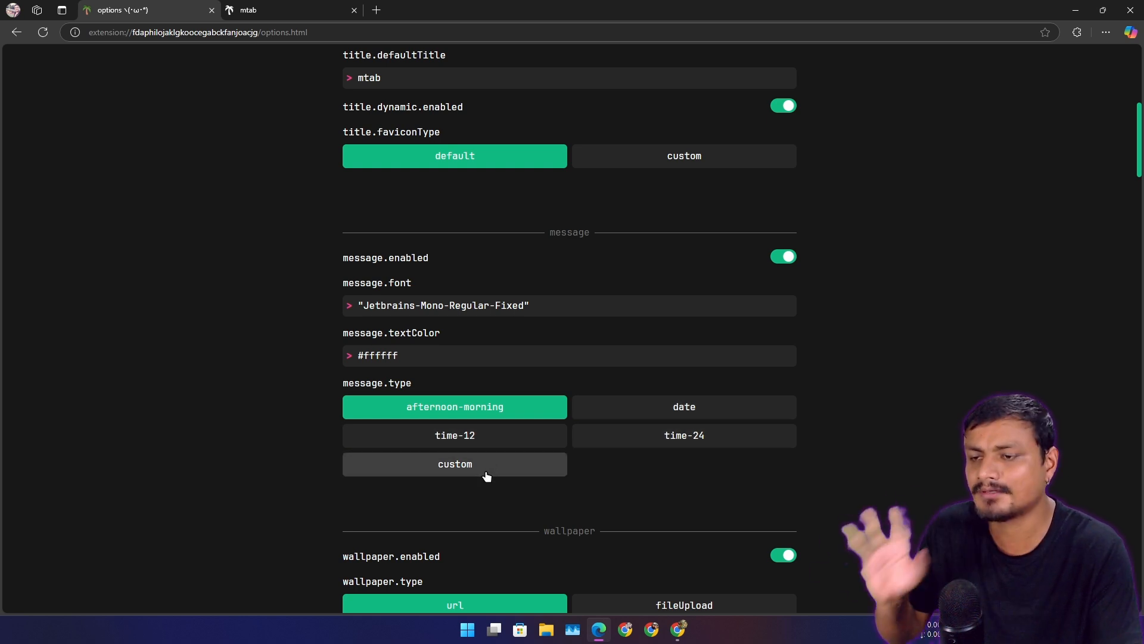
{"action": "left_click", "coordinate": [454, 464]}
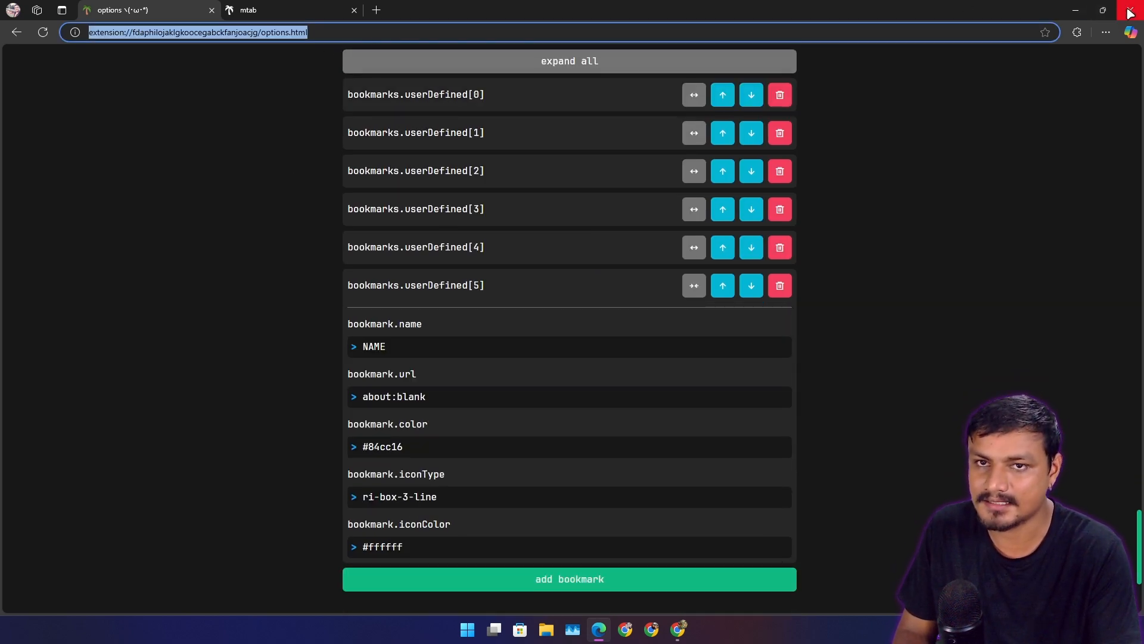
{"action": "left_click", "coordinate": [234, 12]}
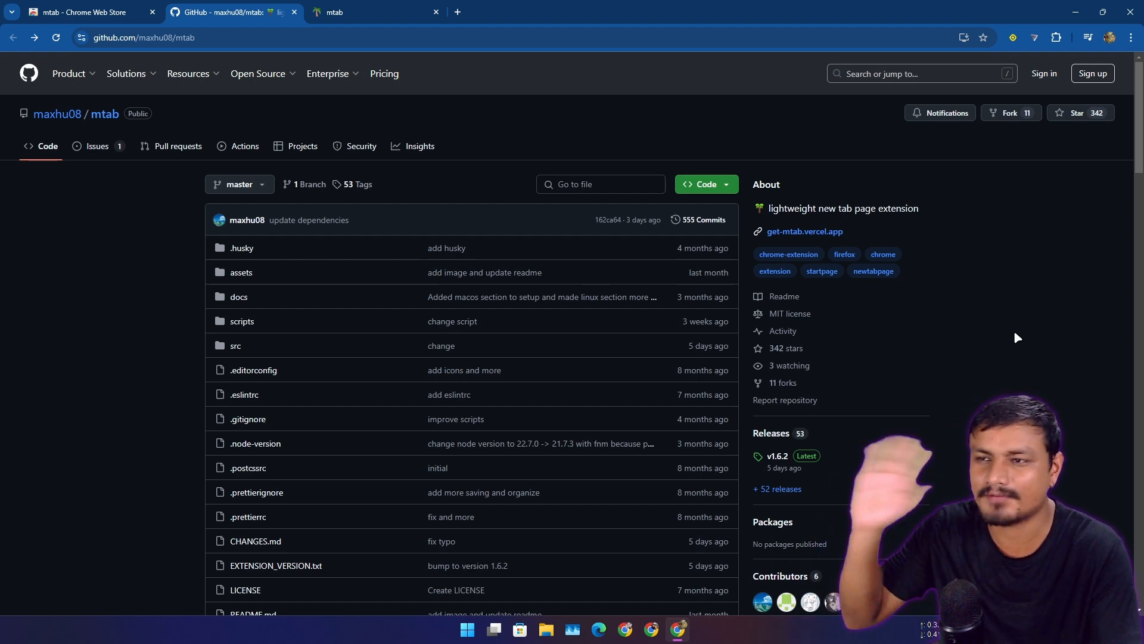
{"action": "scroll", "scroll_direction": "down", "scroll_amount": 3}
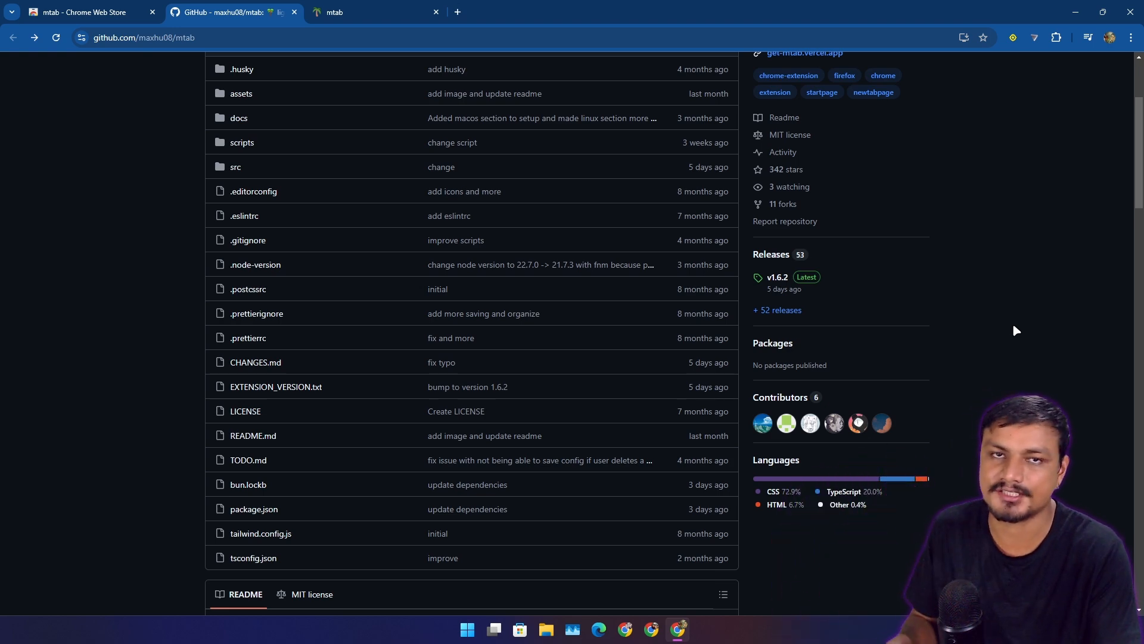
{"action": "scroll", "scroll_direction": "down", "scroll_amount": 3}
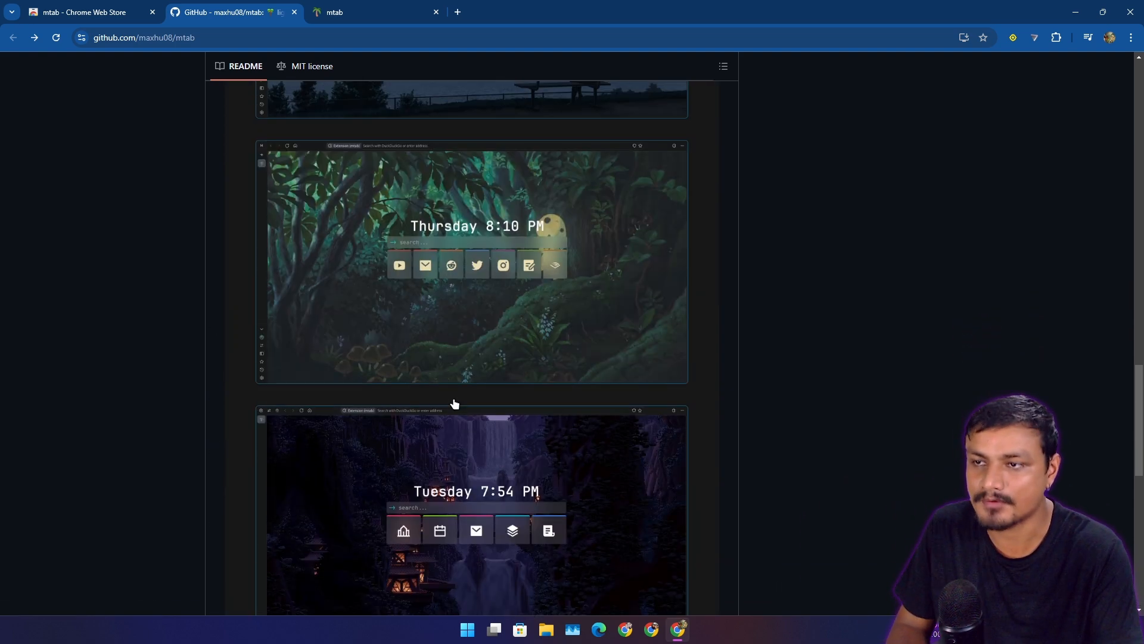
{"action": "left_click", "coordinate": [374, 13]}
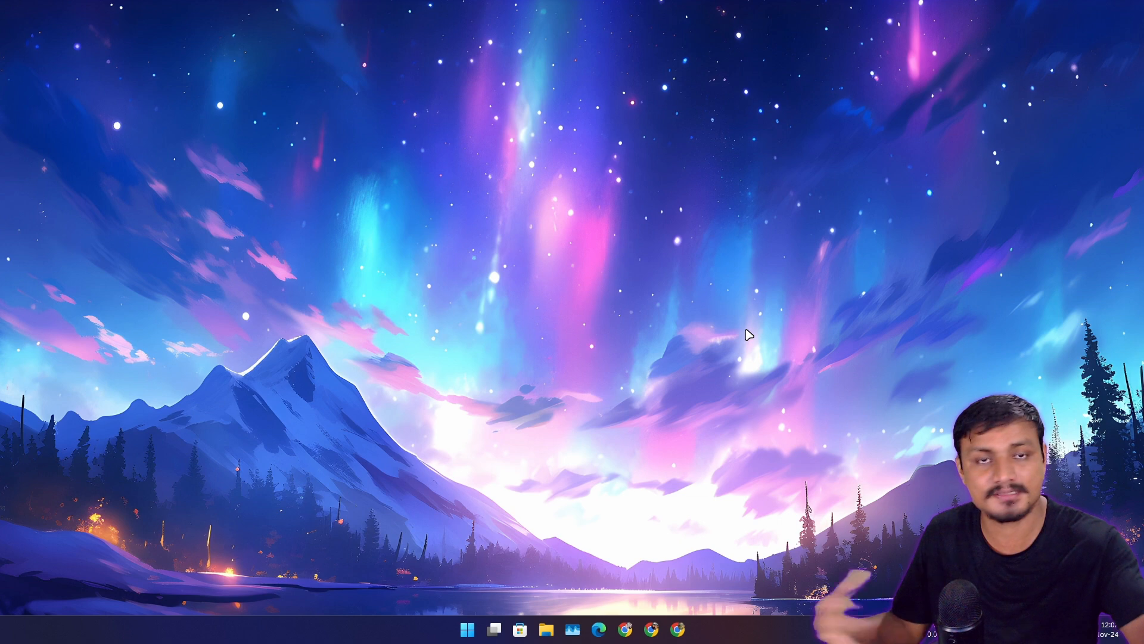
{"action": "mouse_move", "coordinate": [738, 340]}
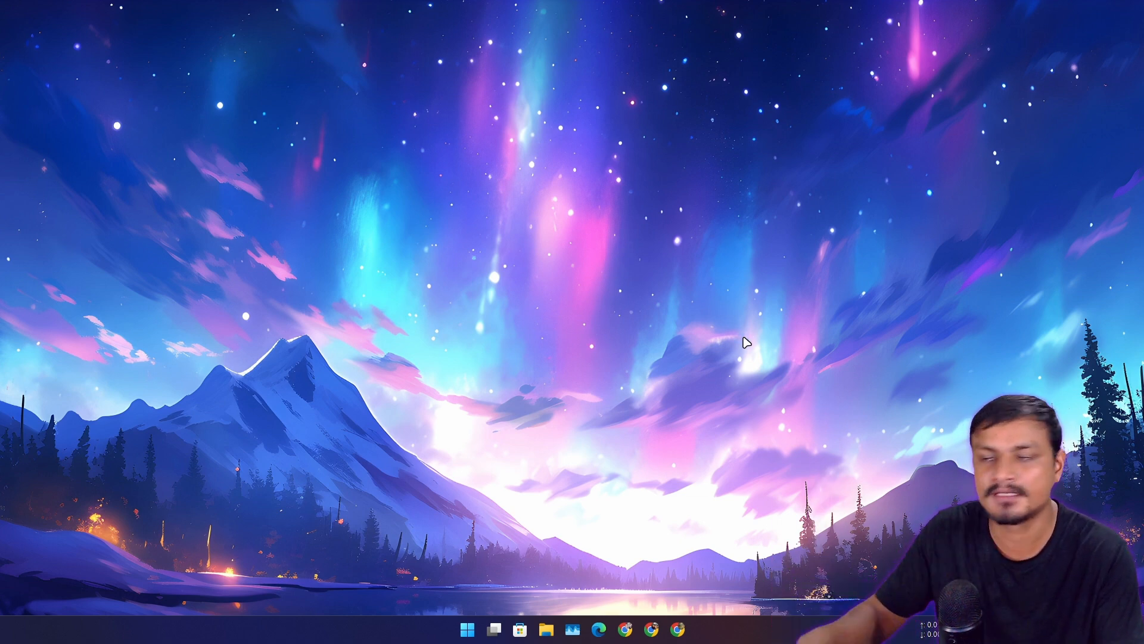
{"action": "mouse_move", "coordinate": [719, 383]}
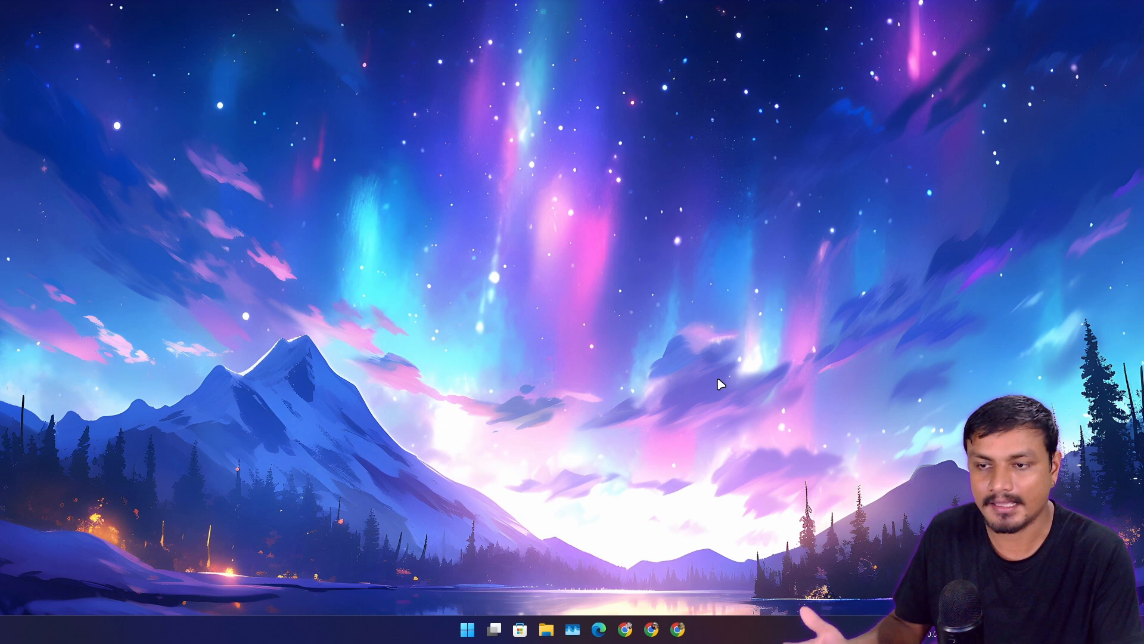